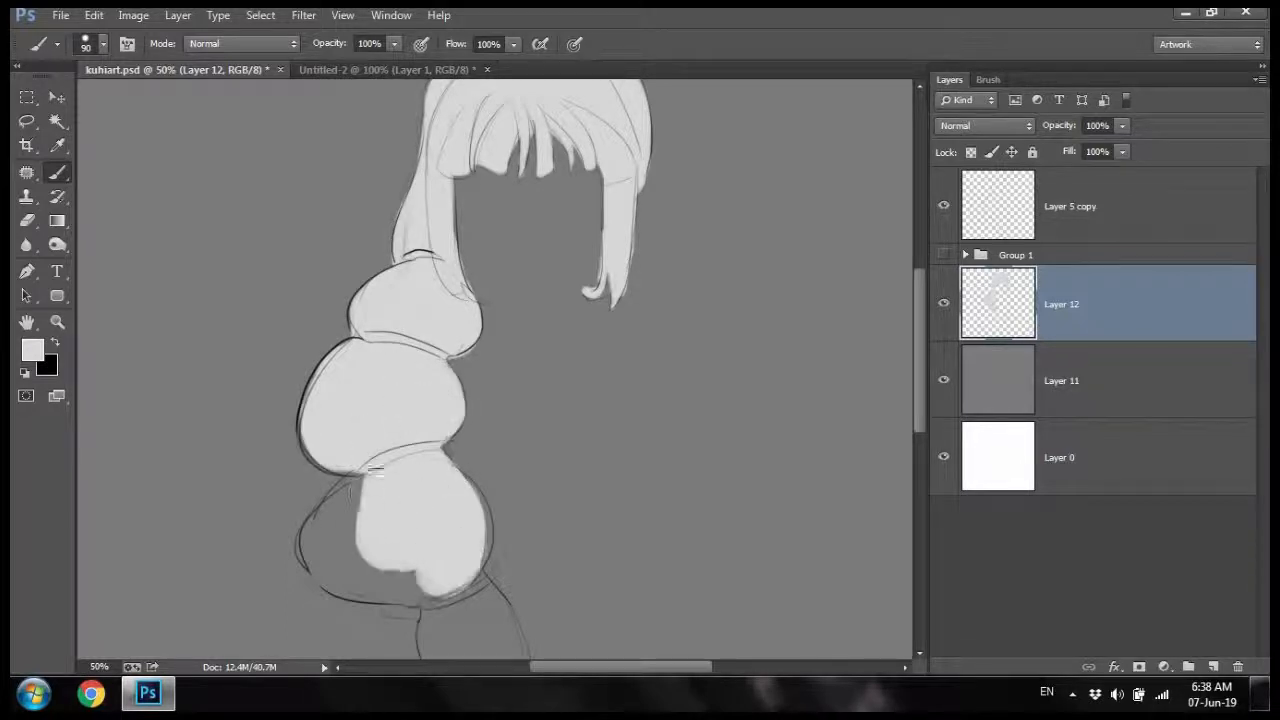
Step: Paint two black hair-tie bands between the ponytail bubbles on the hair-tie layer
scroll(down, 3)
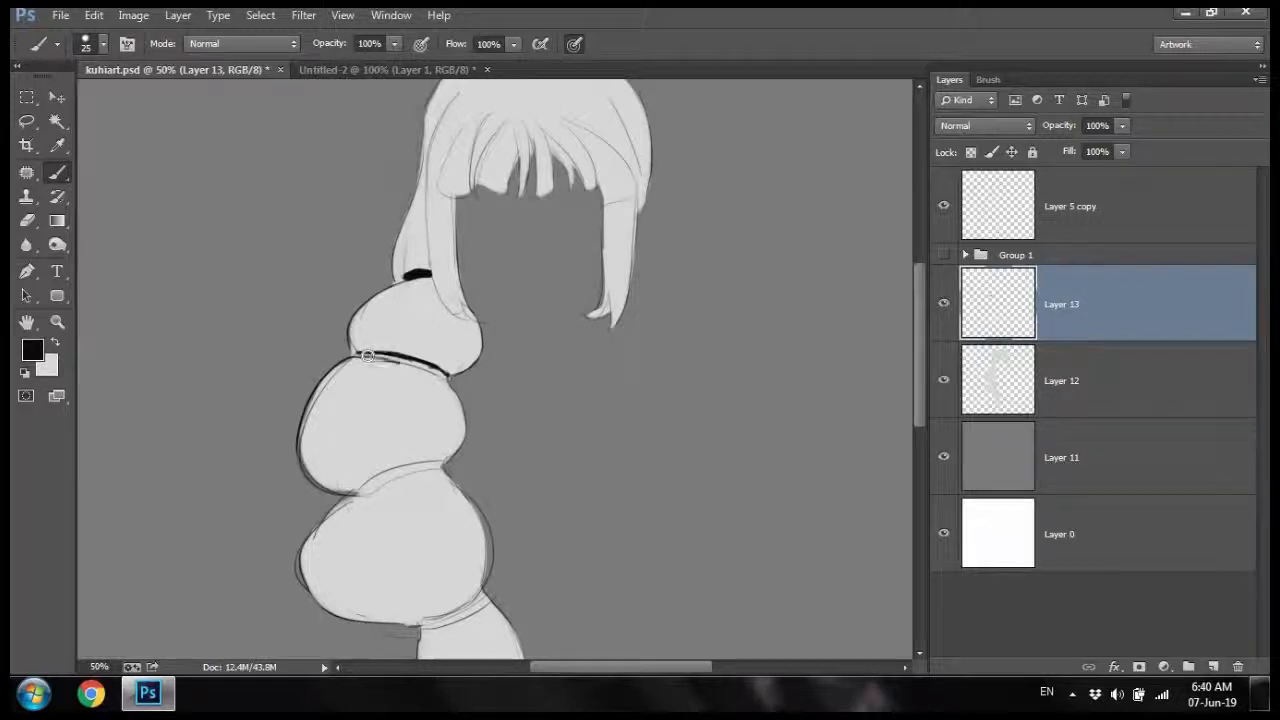
drag(344, 344, 444, 376)
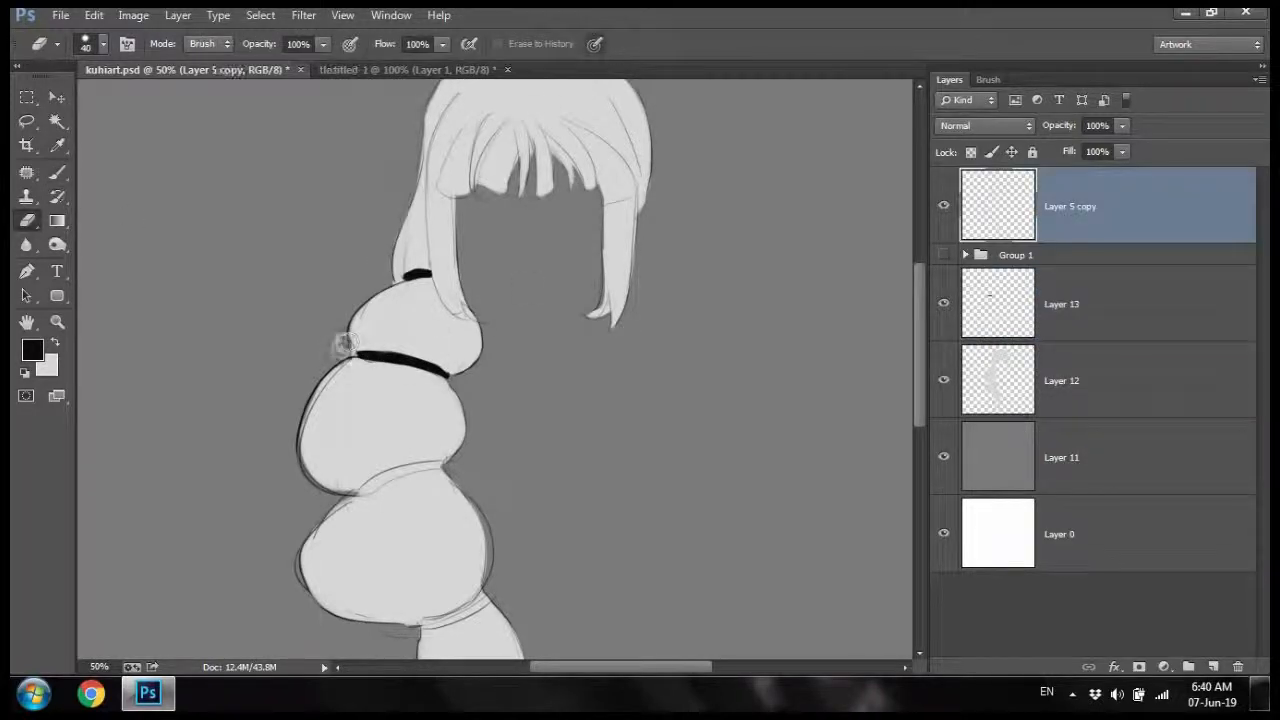
click(1060, 304)
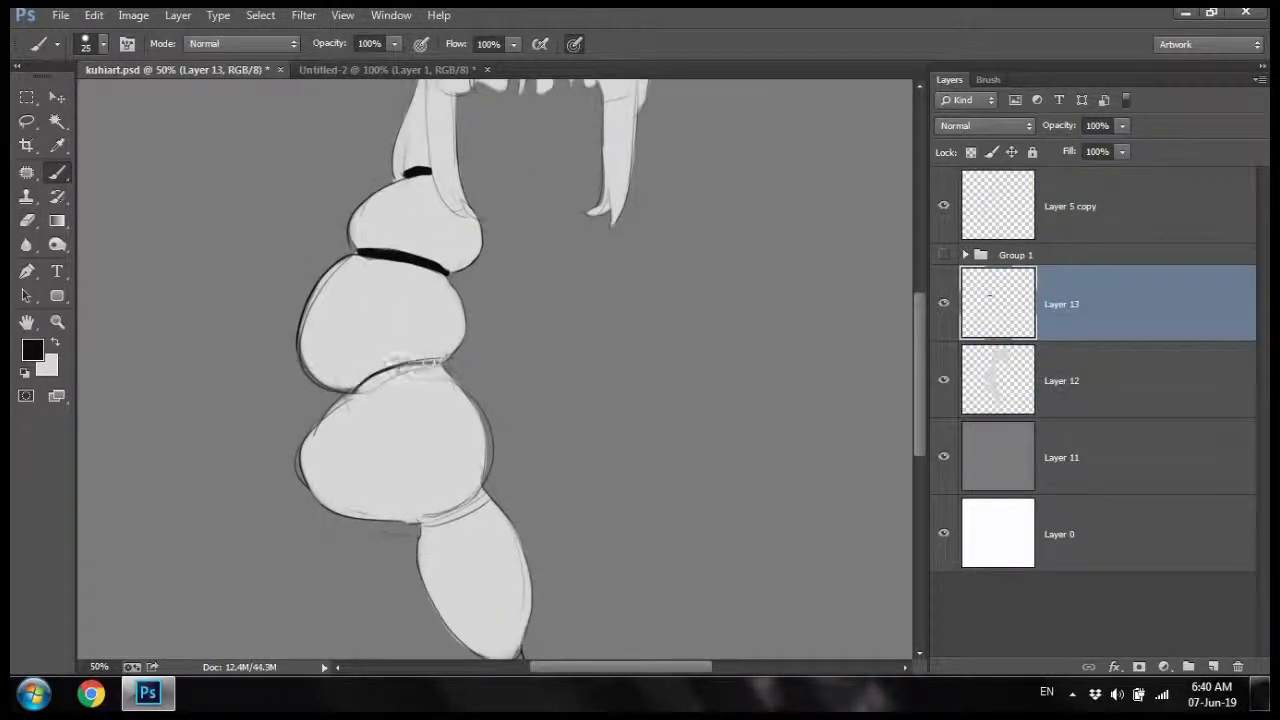
drag(330, 378, 440, 358)
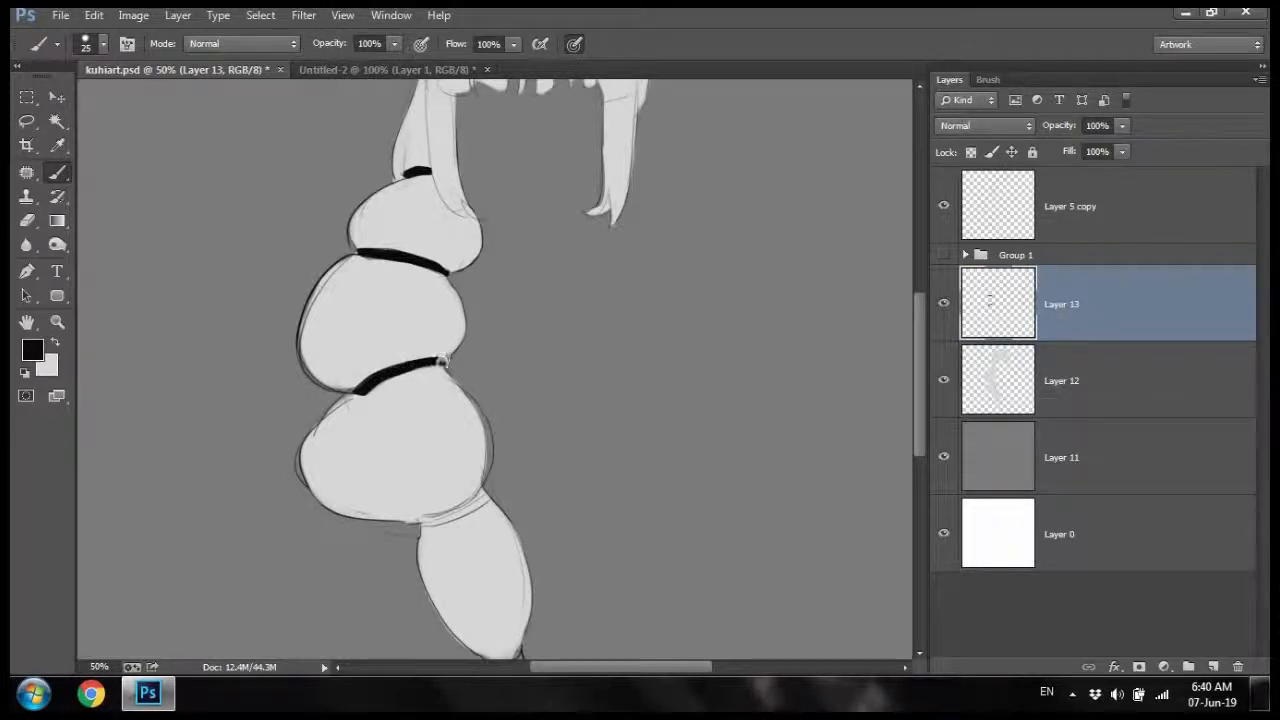
scroll(down, 3)
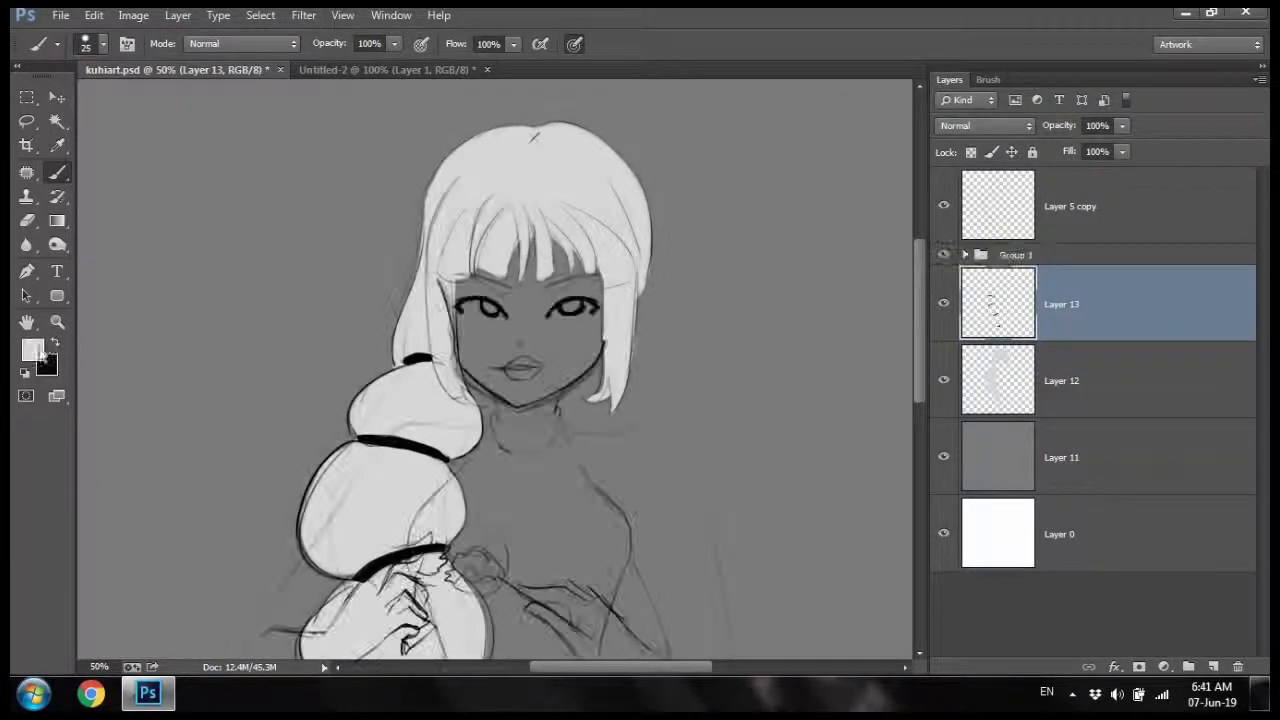
Step: Ink the face on its line layer, then brush light grey over the raised arm on Layer 14
click(32, 352)
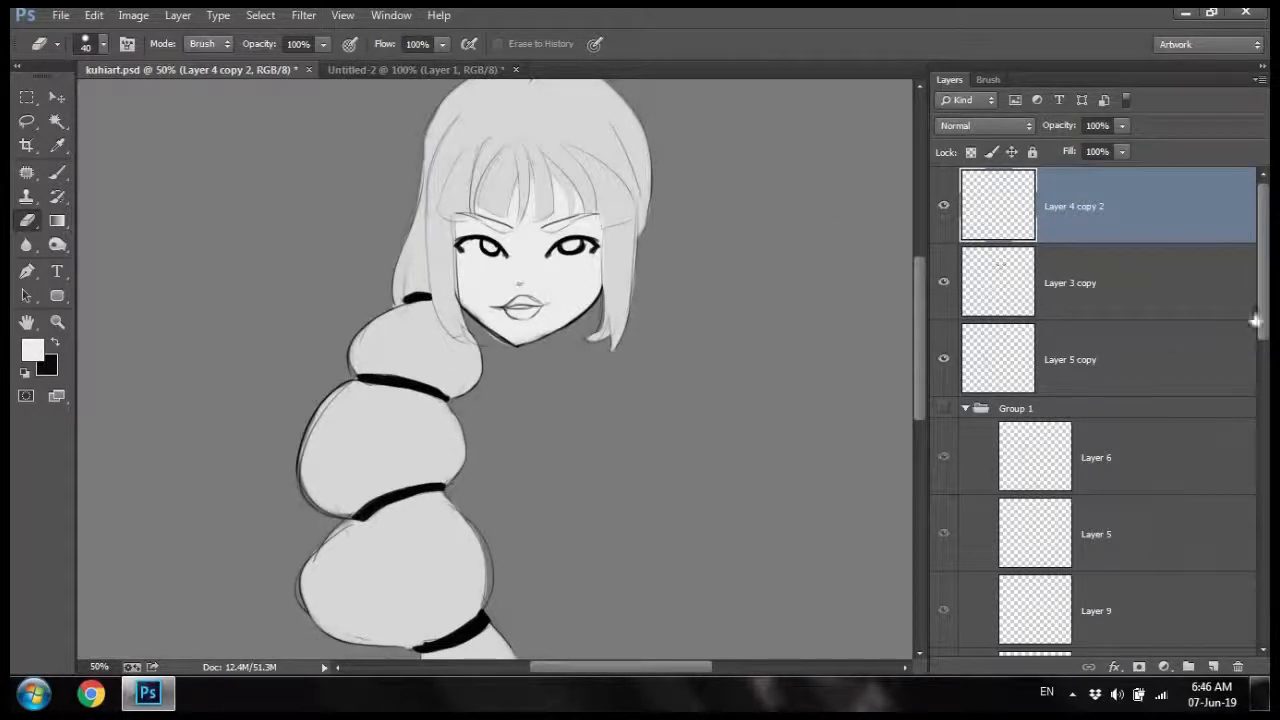
click(1100, 360)
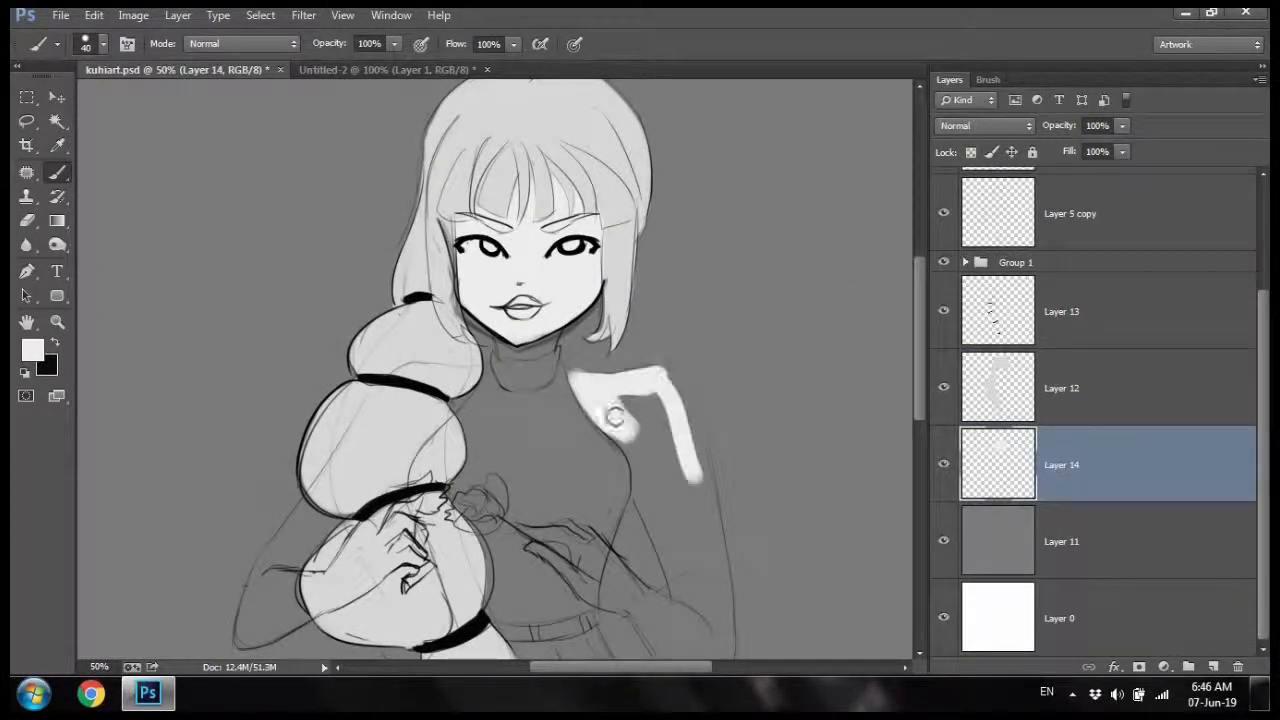
scroll(down, 3)
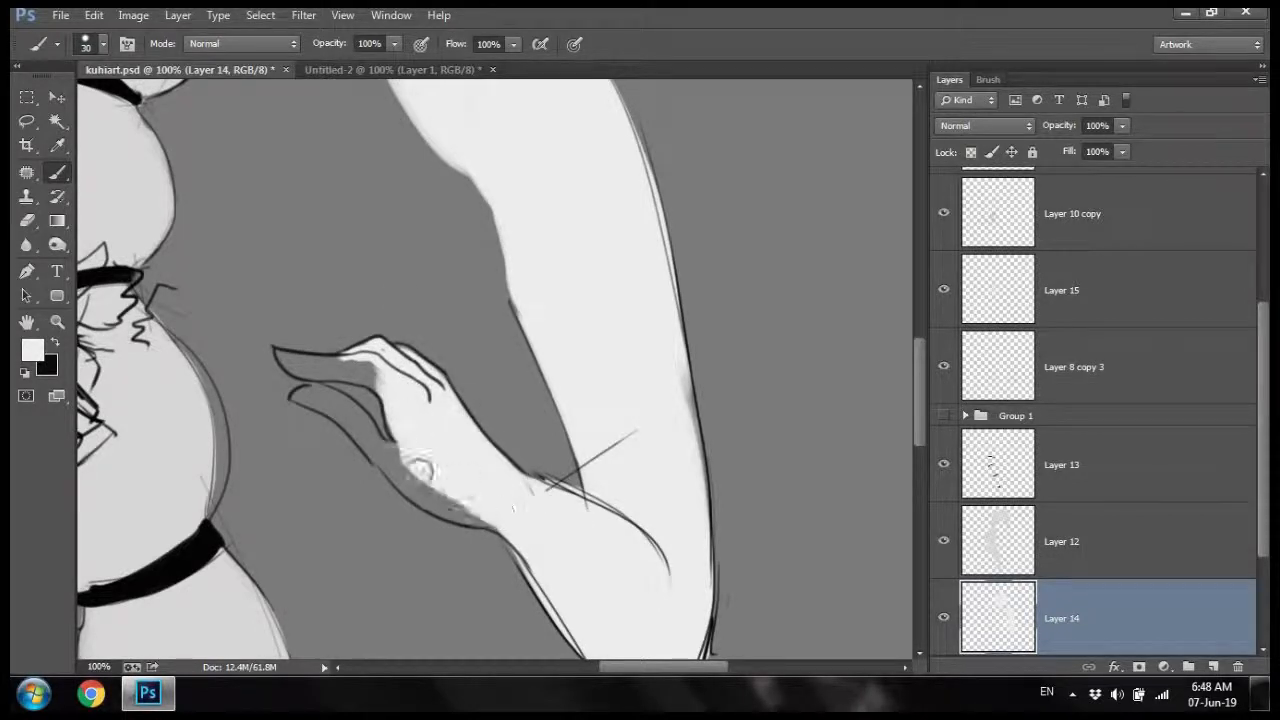
Step: Ink the raised arm's outline, switching between Layers 14, 15 and 8 copy 3 to clean it up
drag(420, 470, 360, 430)
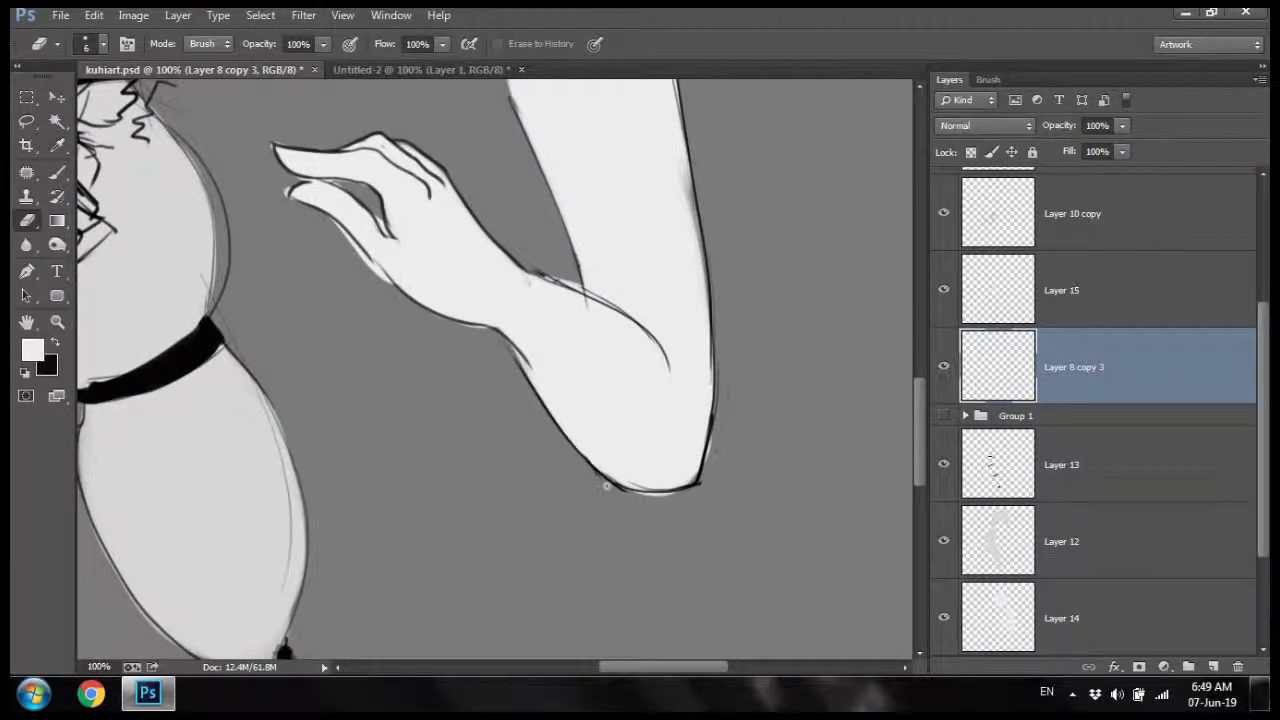
click(1060, 290)
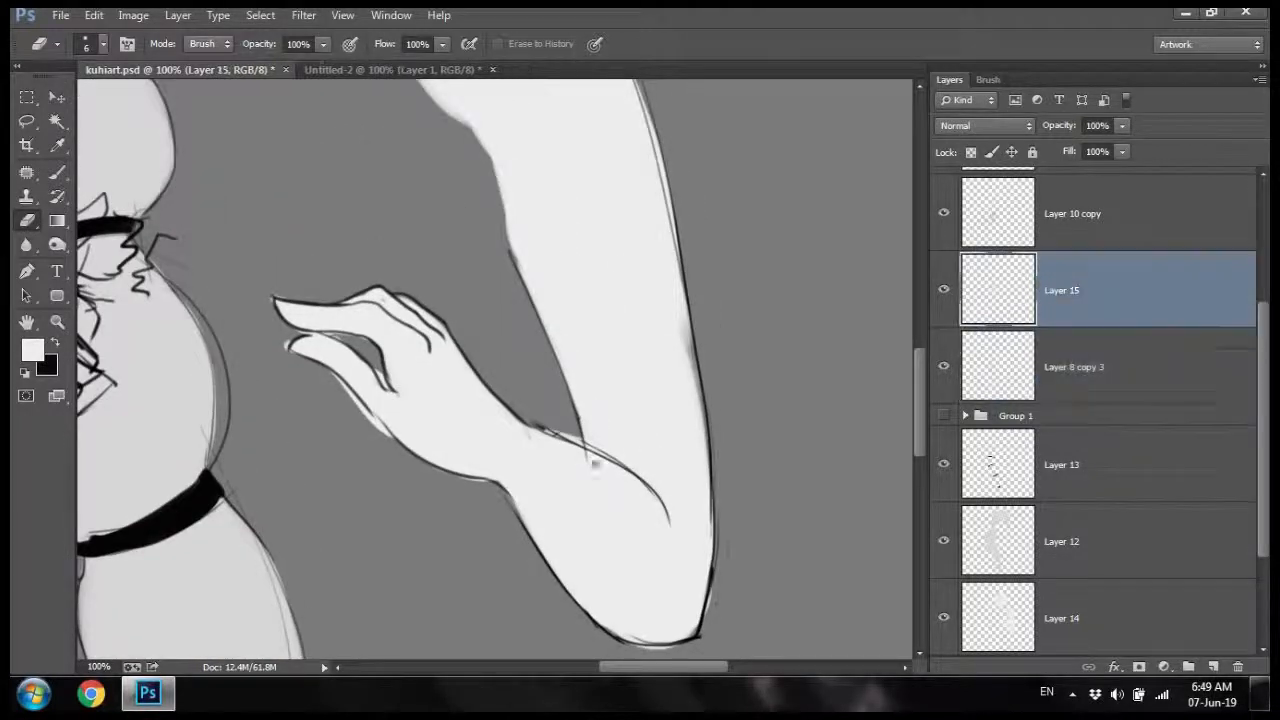
click(1076, 366)
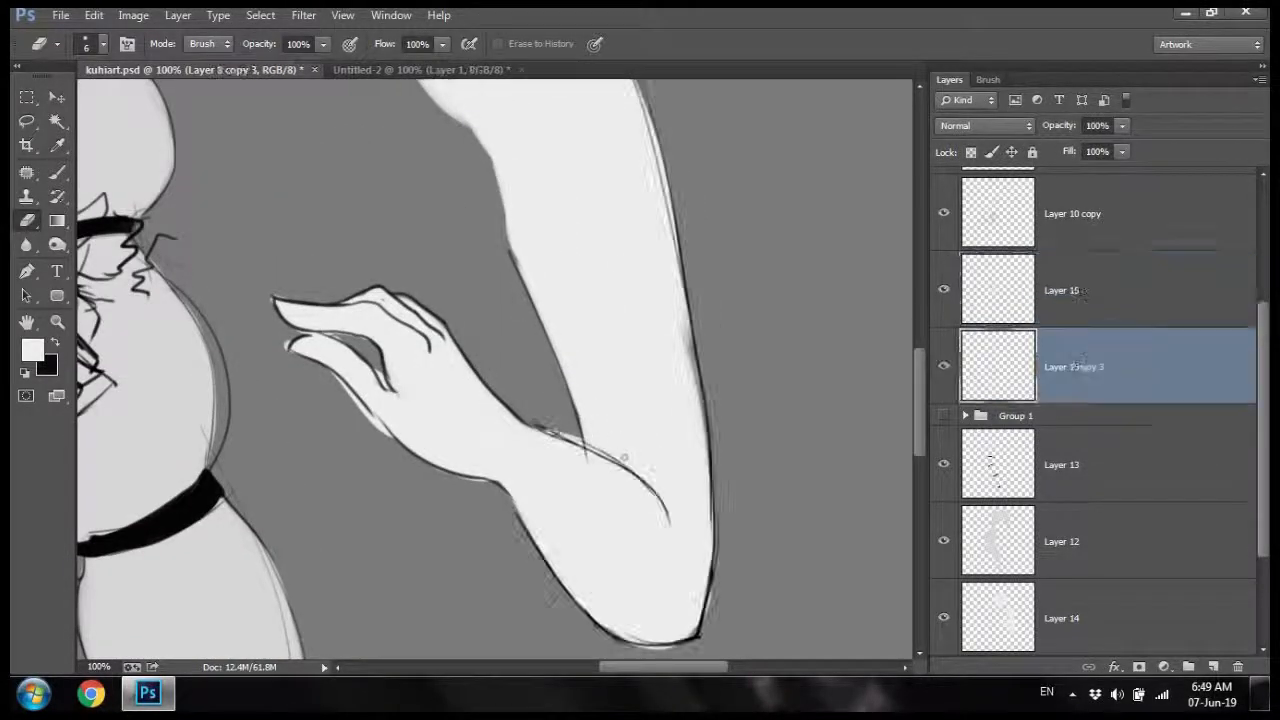
click(1060, 618)
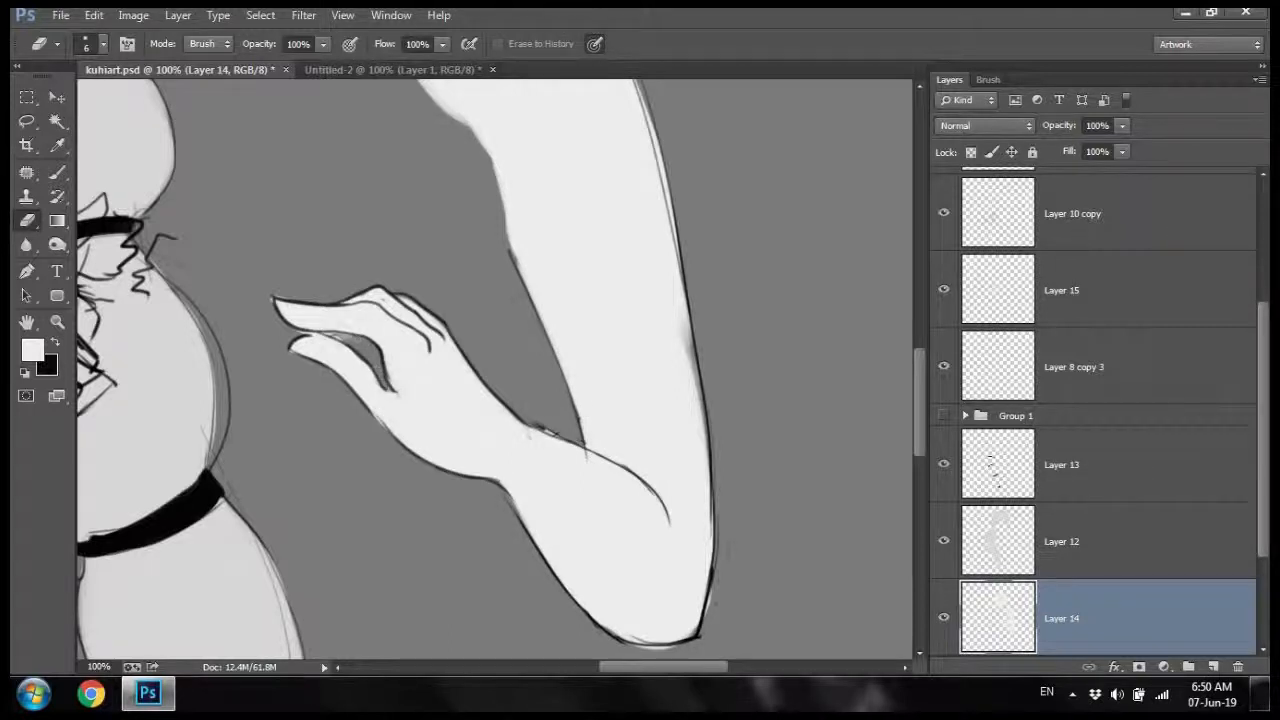
click(1060, 290)
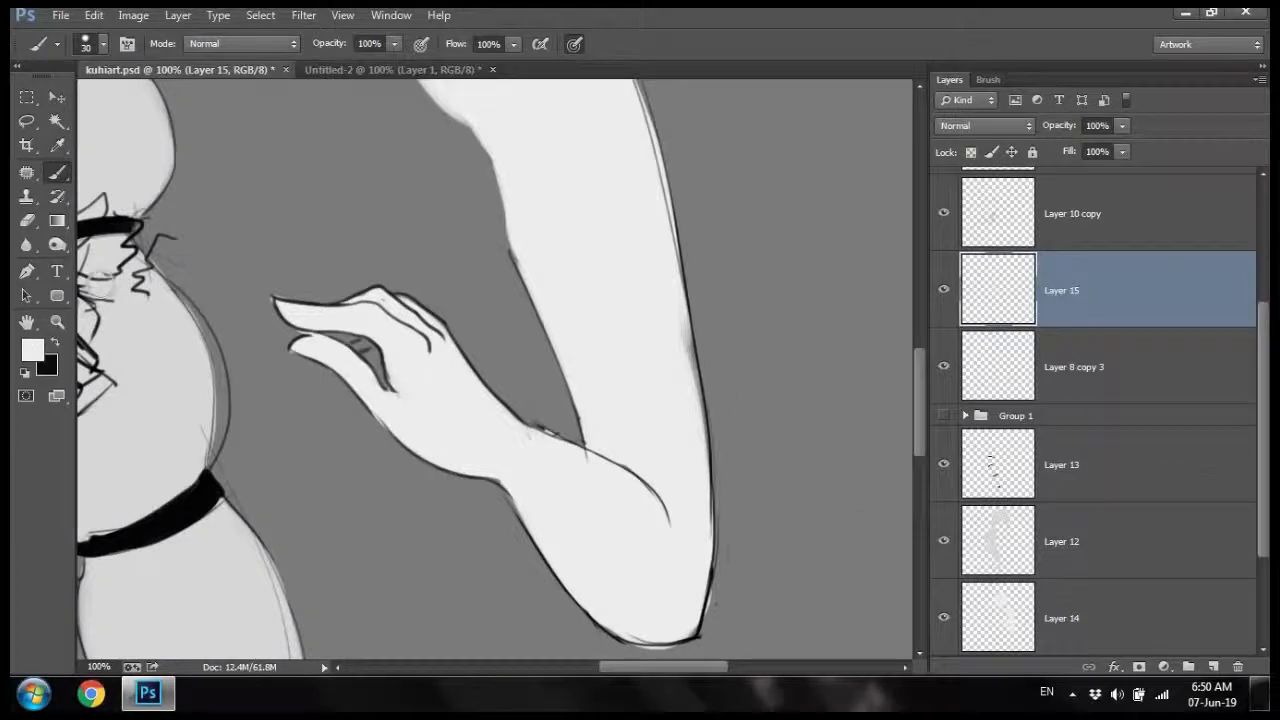
click(1060, 616)
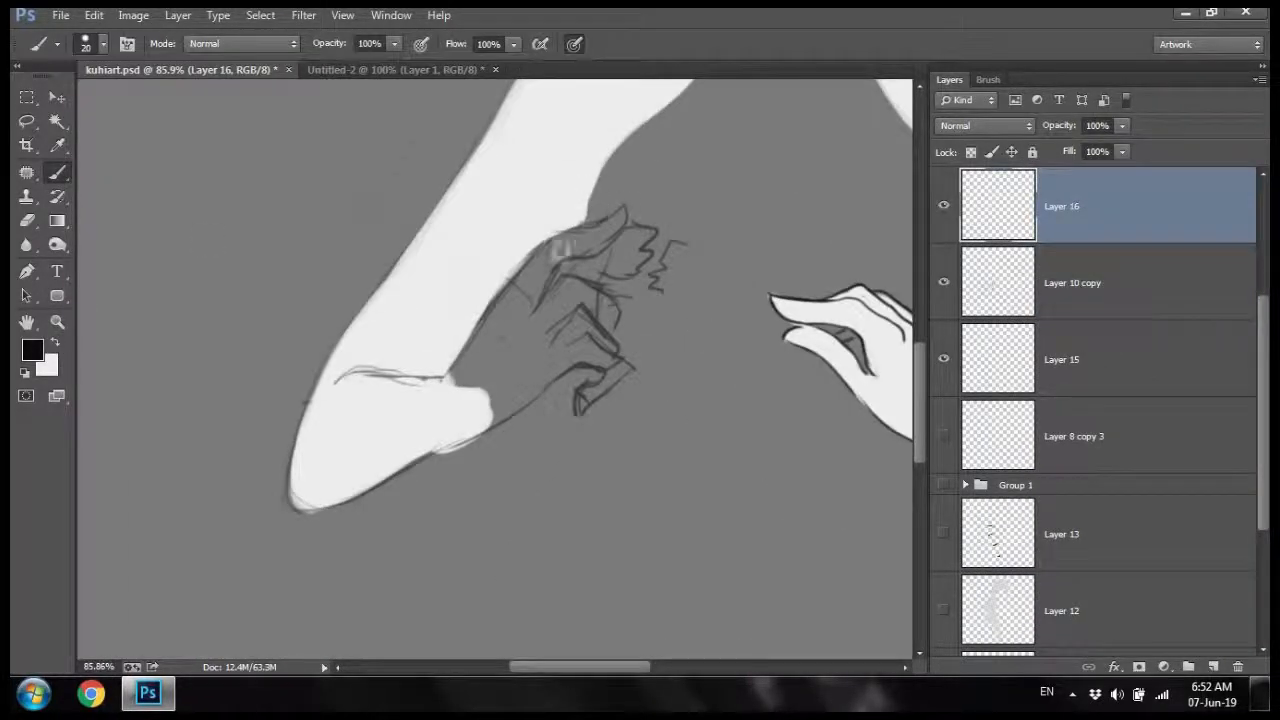
Step: Sketch the gripping fingers on Layer 16 and refine their lines on Layer 8 copy 3
drag(560, 280, 590, 360)
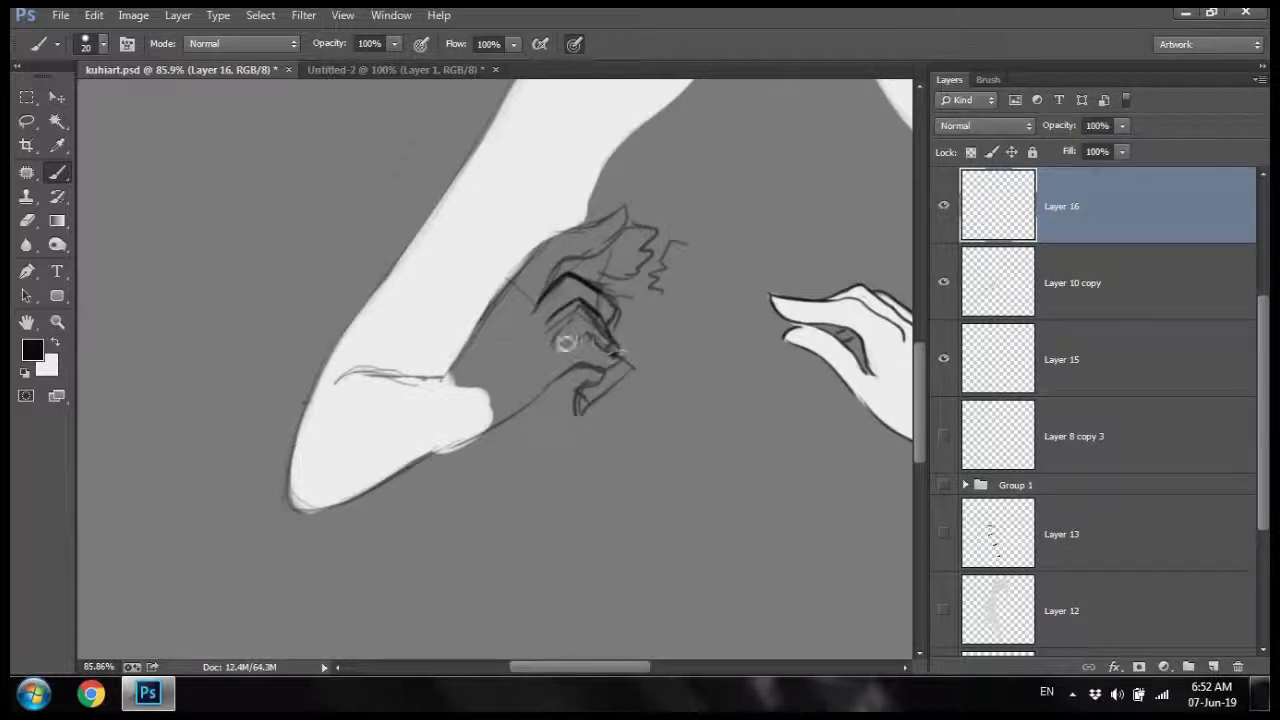
drag(564, 344, 444, 436)
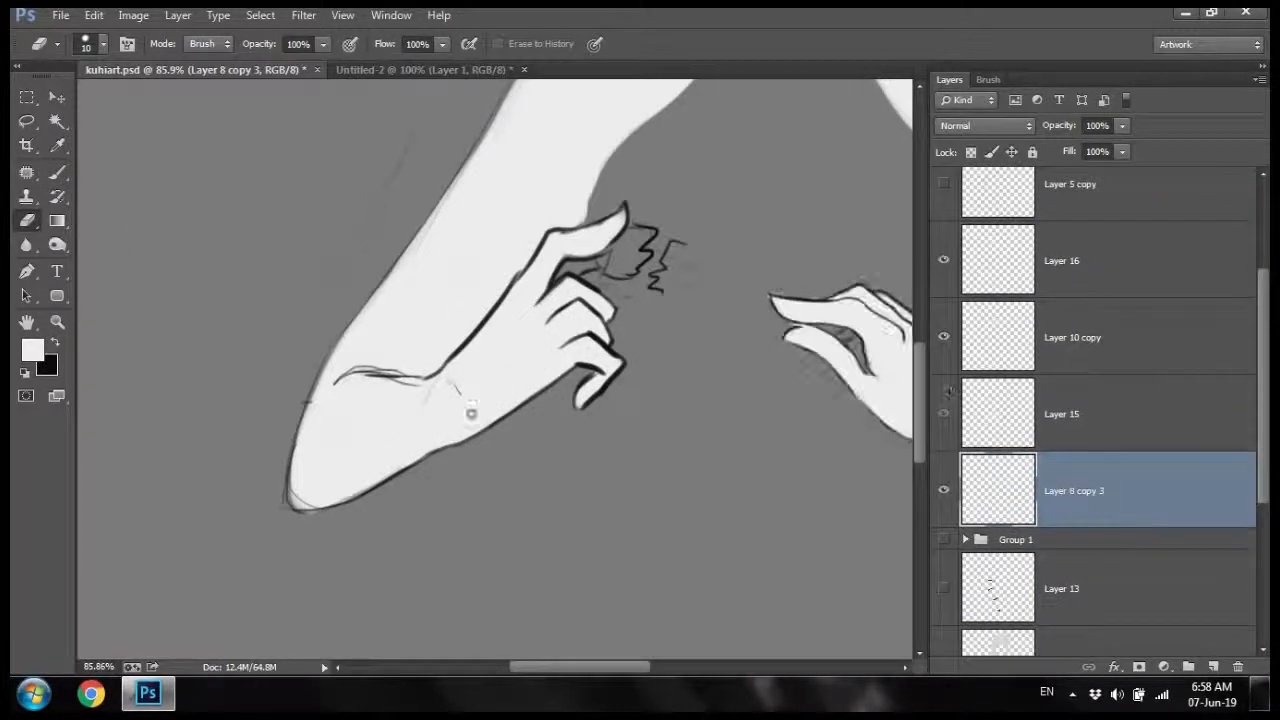
click(1072, 336)
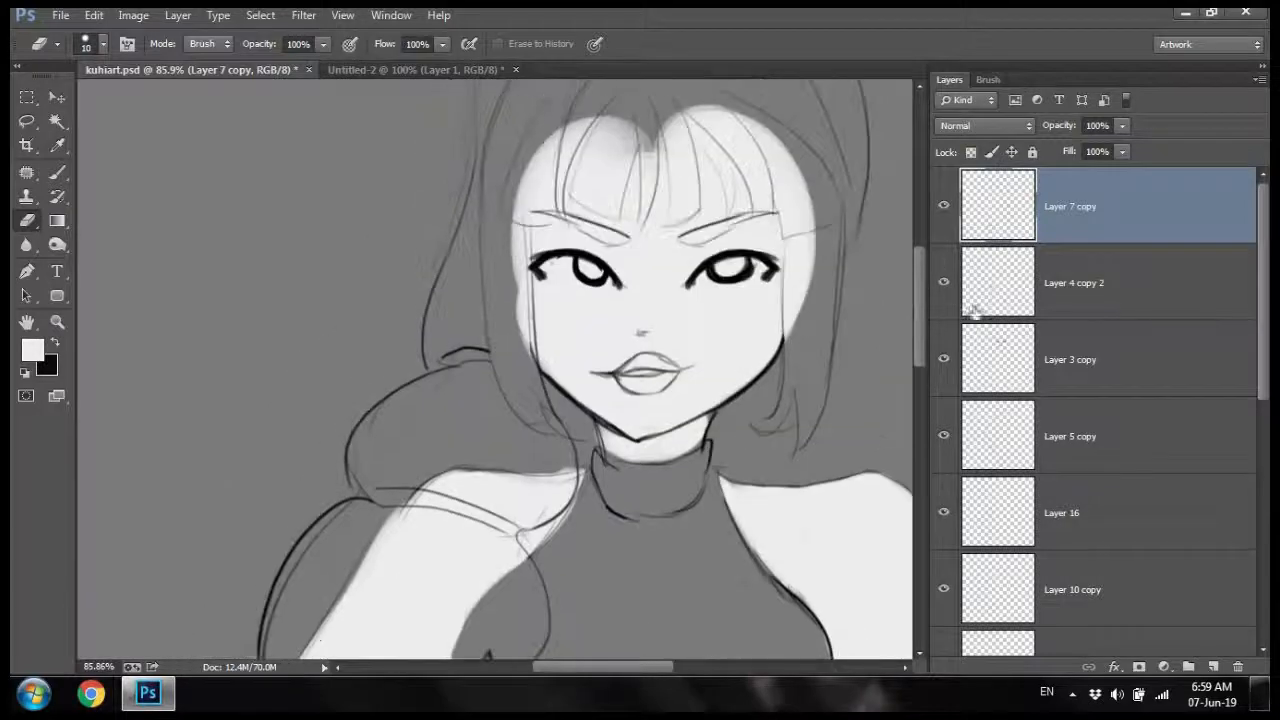
Step: Paint the turtleneck solid black on a layer below the line art
click(1070, 282)
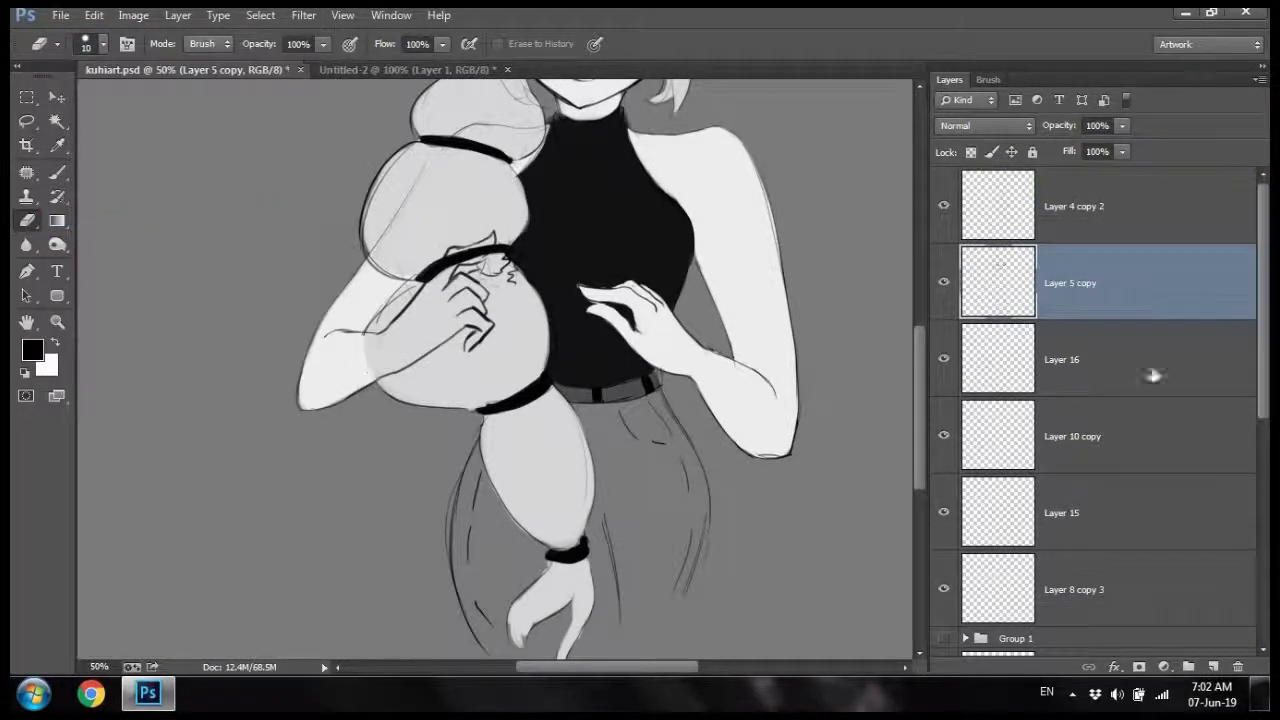
Step: Lighten the lower ponytail bubble and ink the fingers over the black turtleneck
scroll(down, 3)
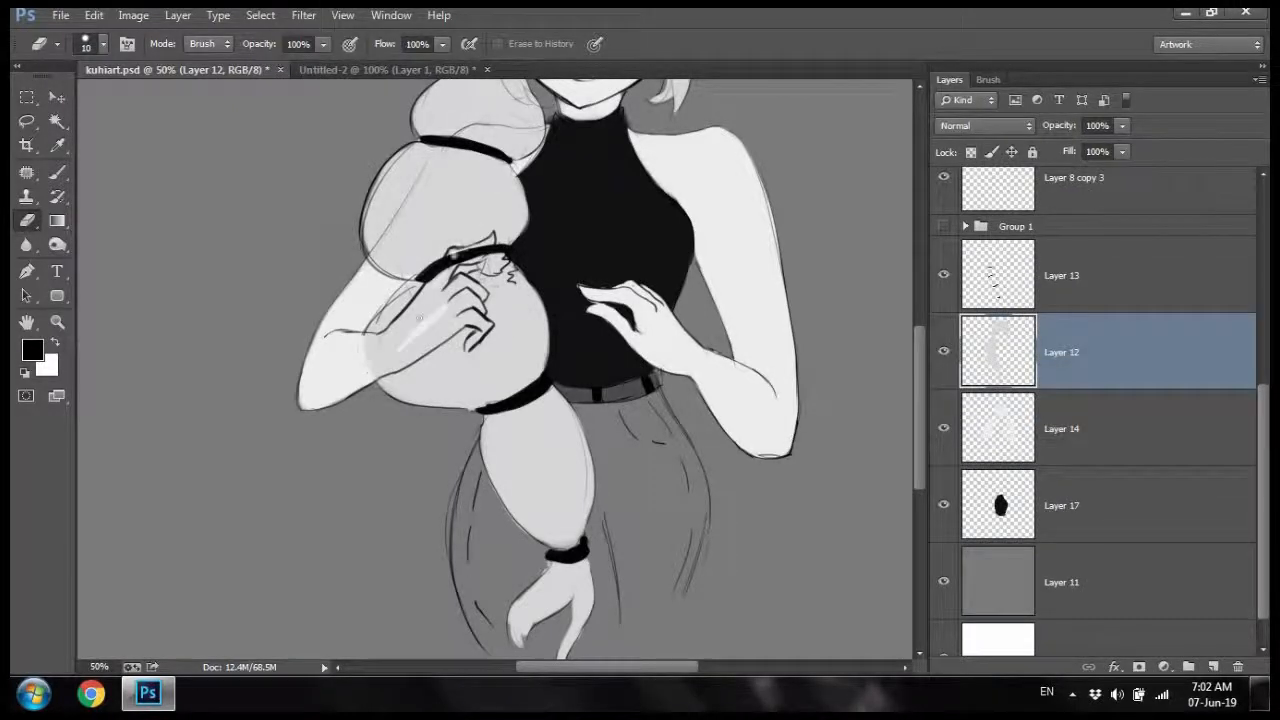
drag(456, 256, 412, 332)
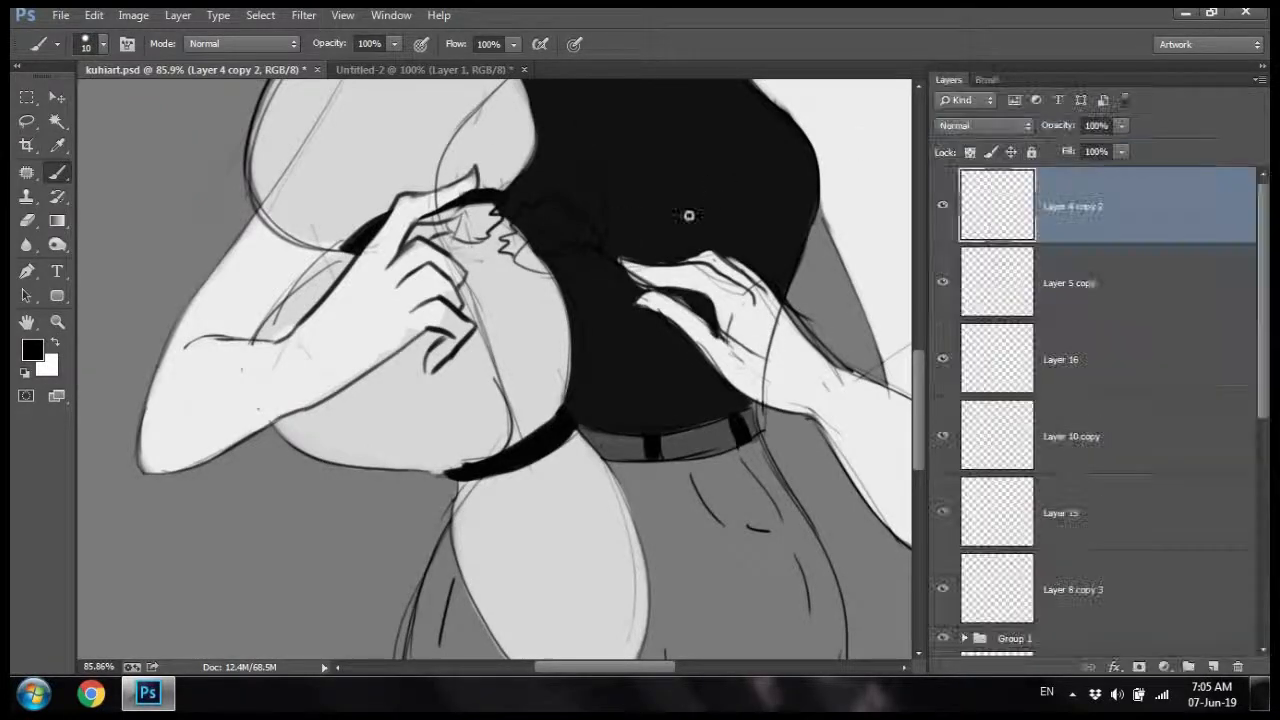
drag(688, 216, 600, 182)
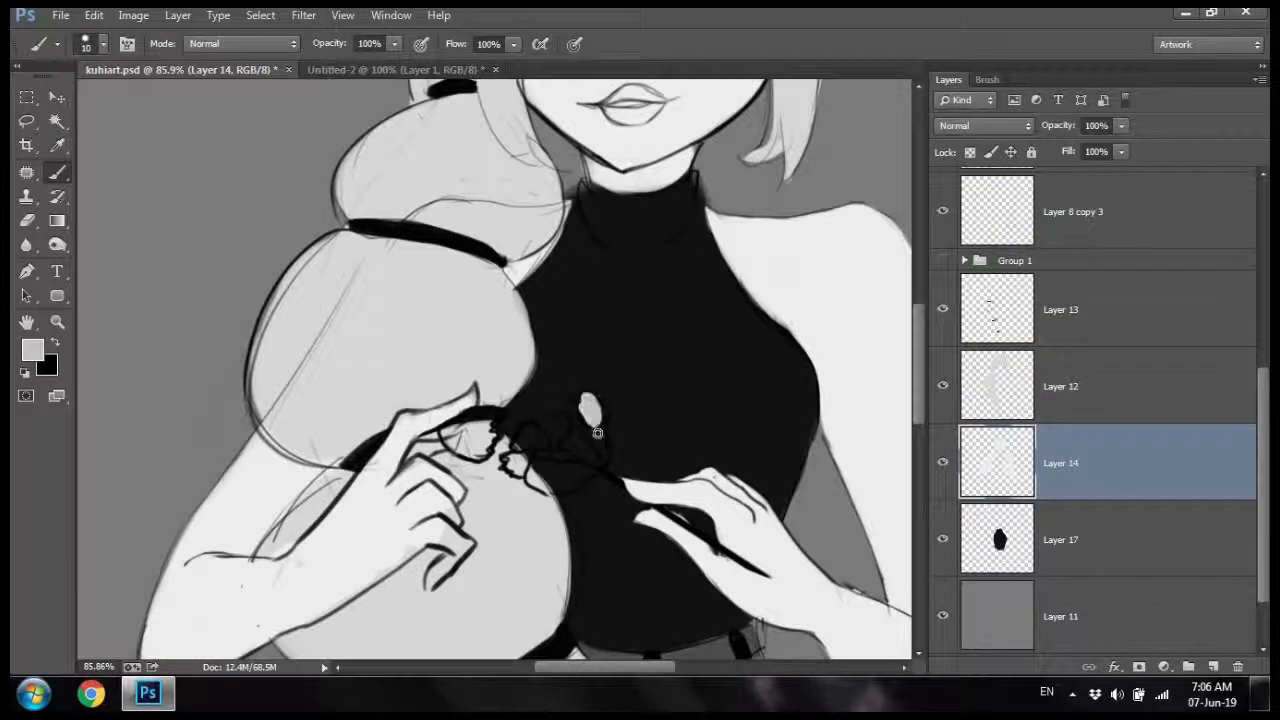
Step: Paint light grey rose petals on Layers 14 and 13, then bucket-fill the background black
click(560, 440)
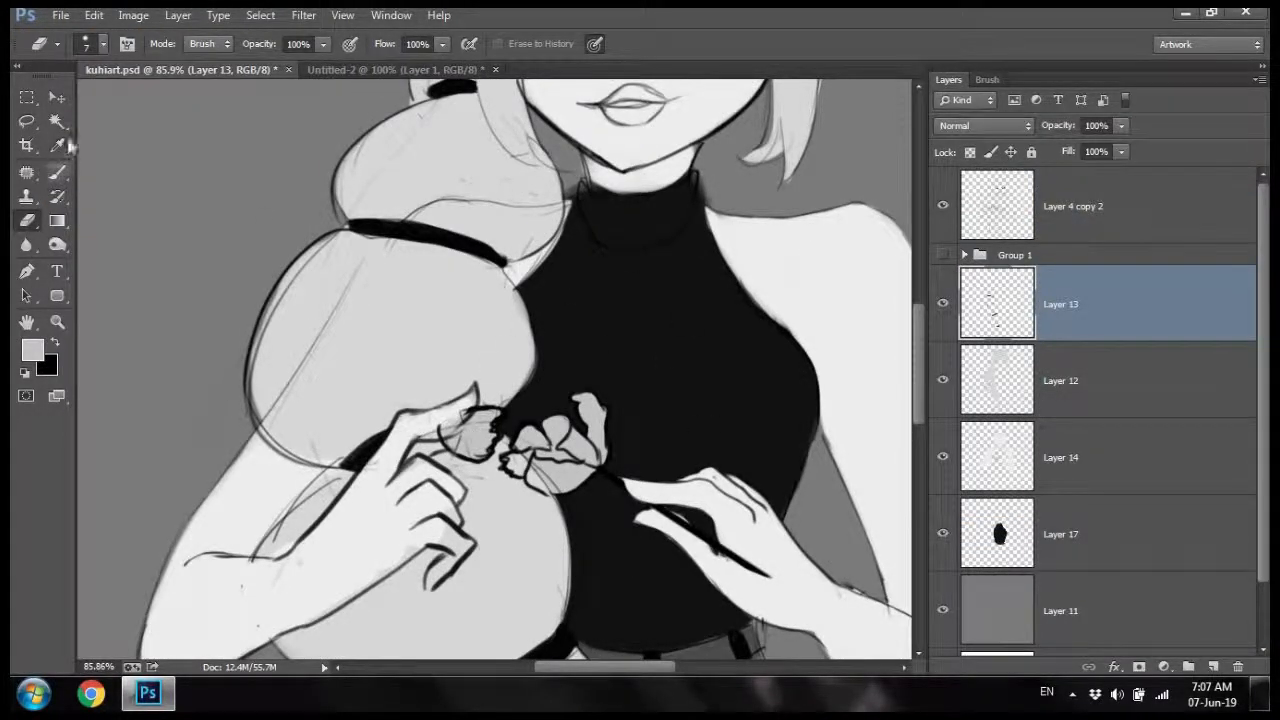
click(1072, 206)
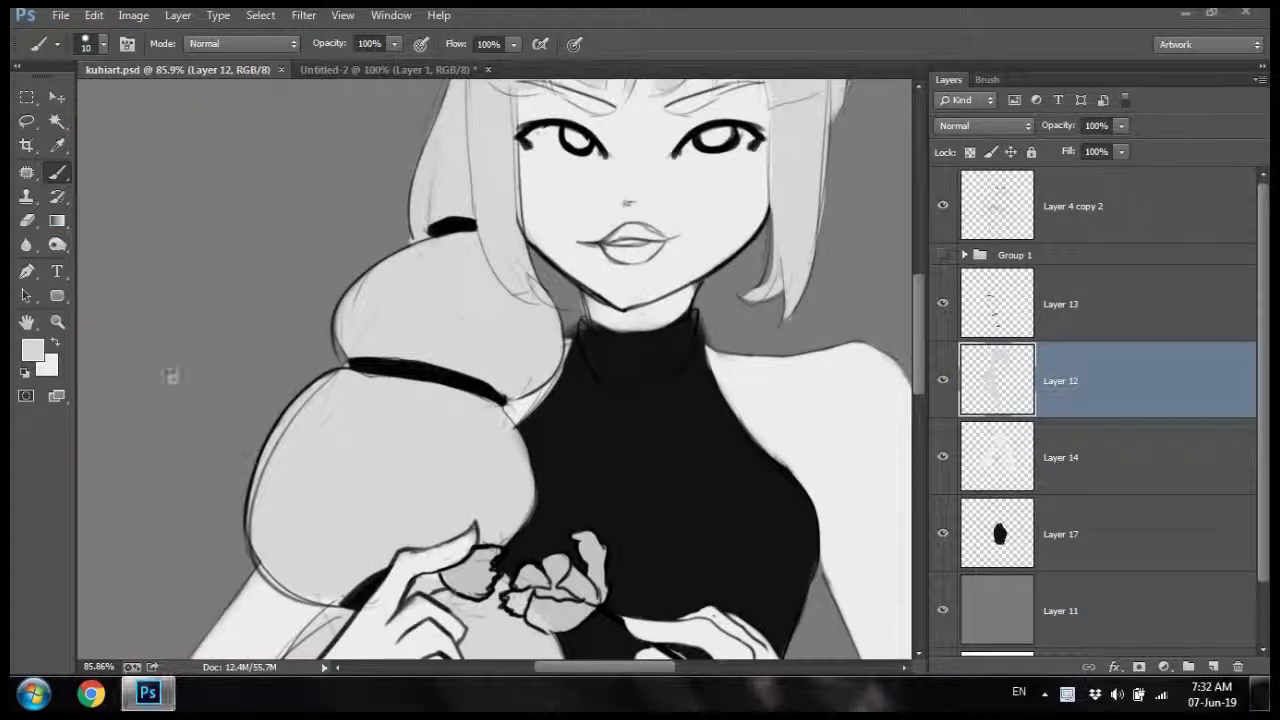
click(1096, 610)
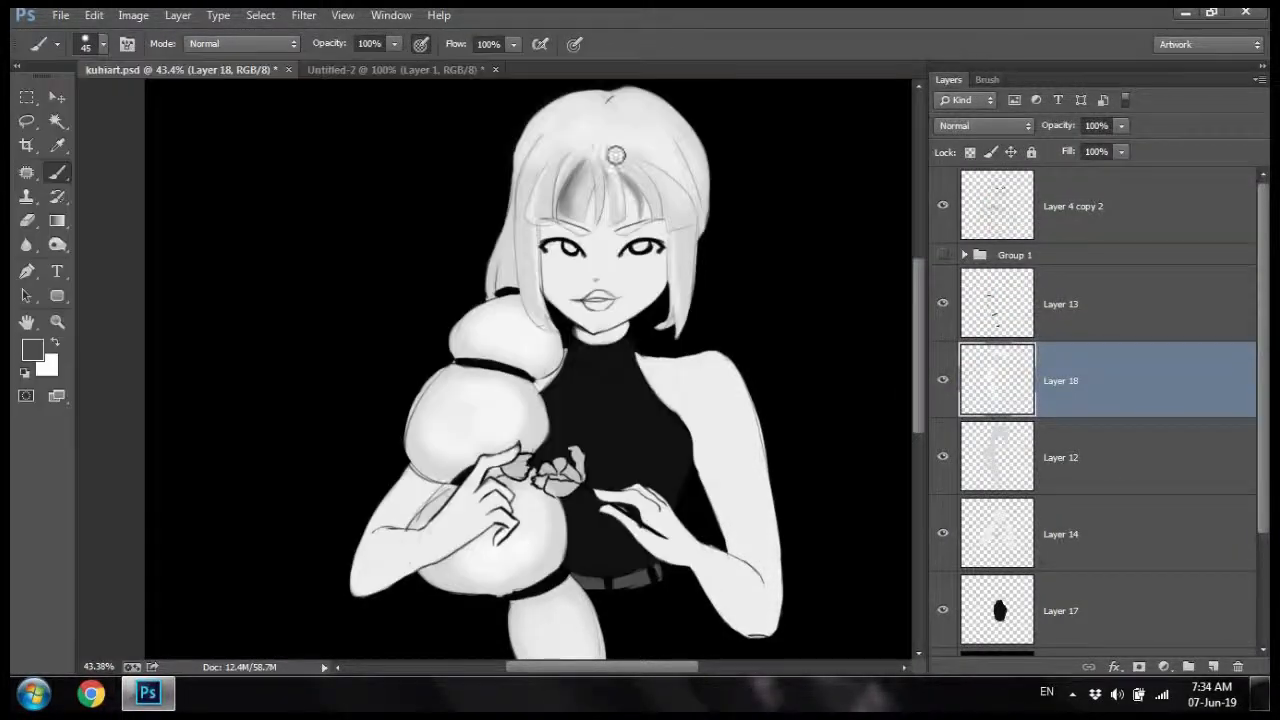
Step: Shade strand texture onto the ponytail bubbles on Layer 19, then trace light edge strokes on Layer 20
drag(616, 152, 644, 216)
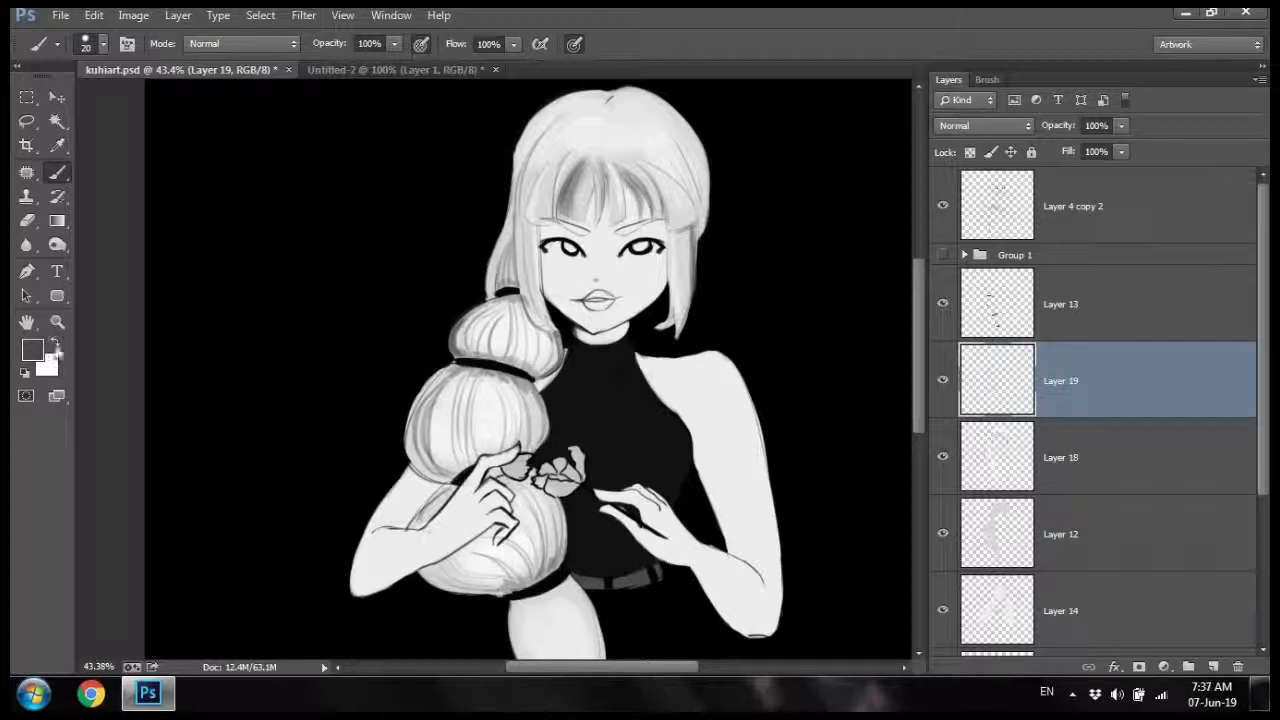
scroll(down, 3)
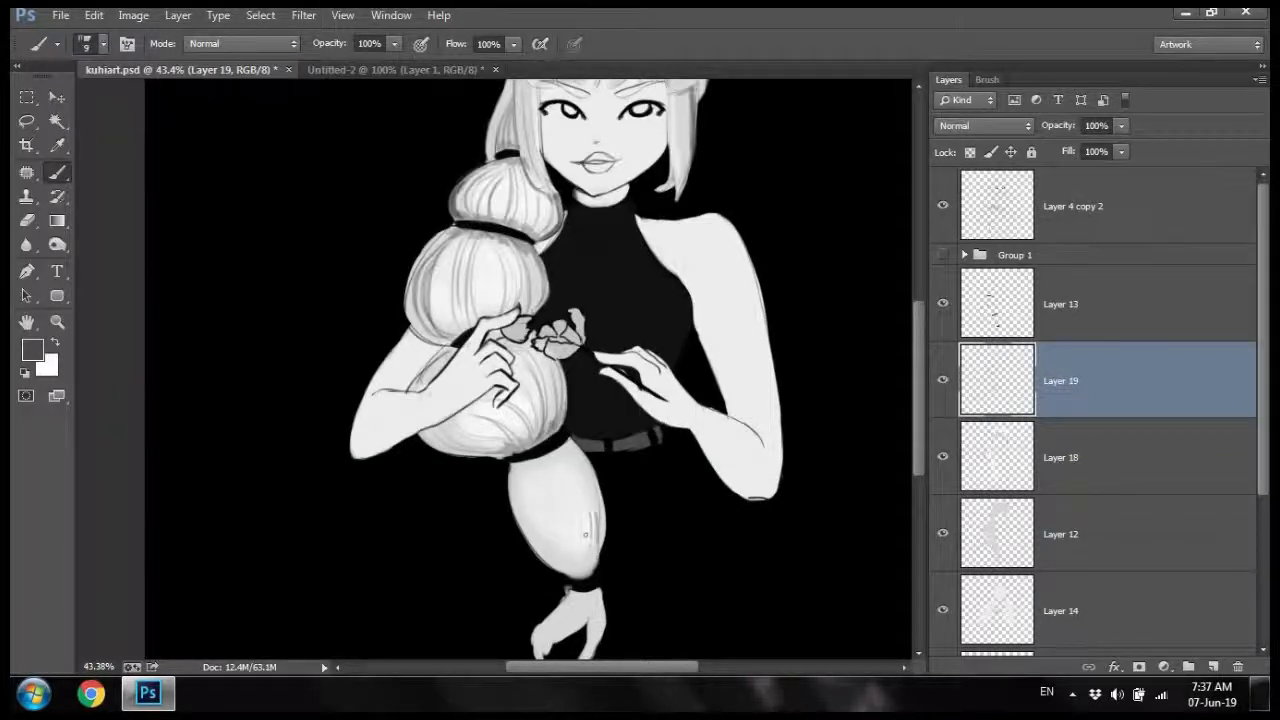
drag(560, 470, 560, 560)
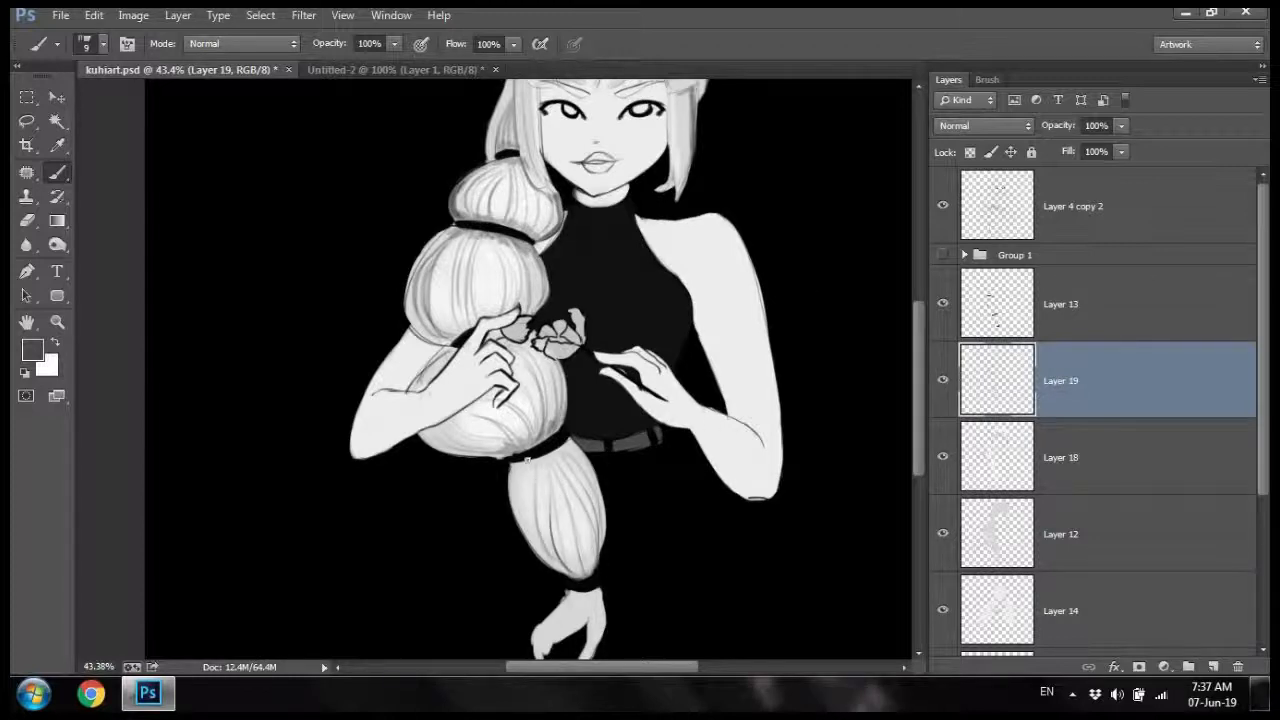
click(32, 348)
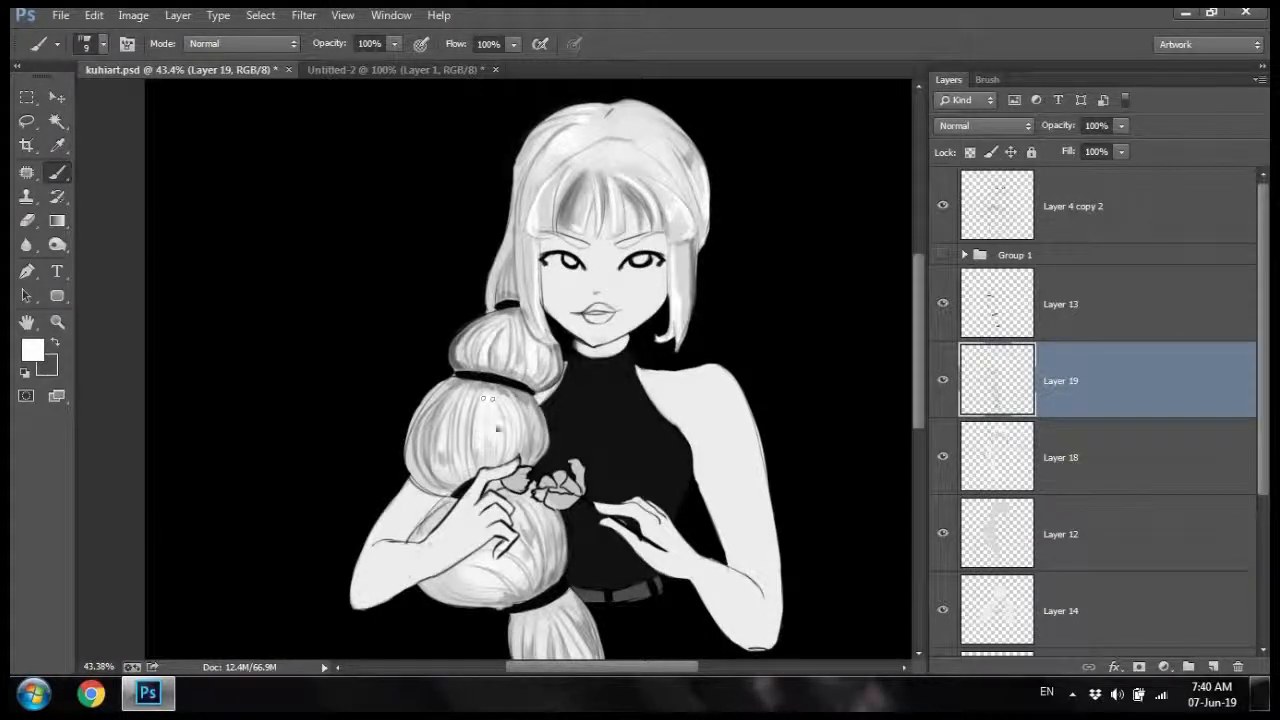
scroll(down, 3)
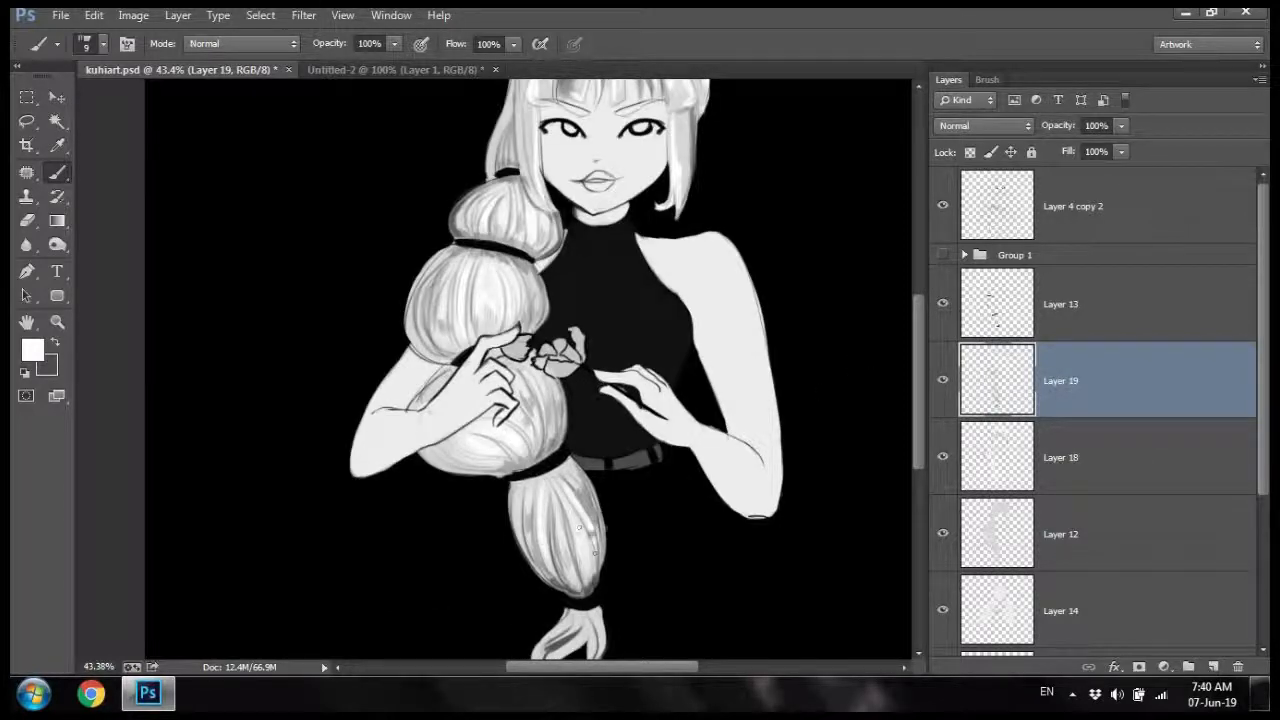
scroll(down, 3)
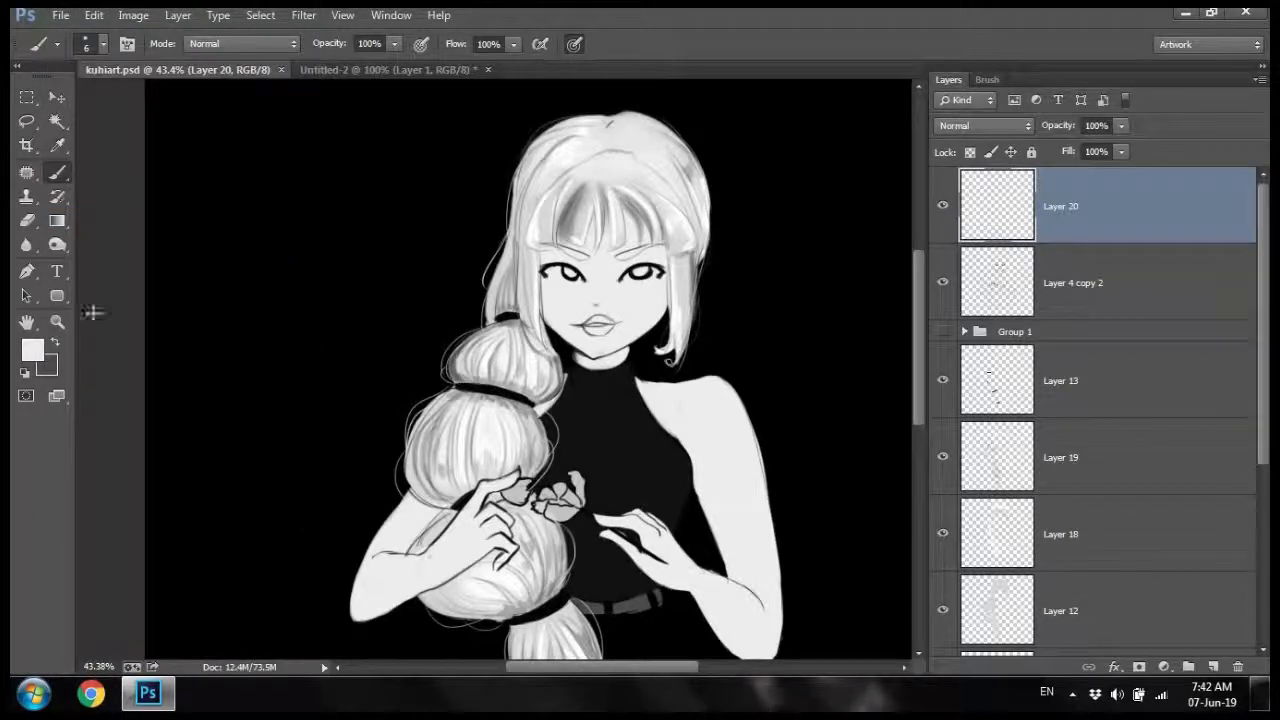
Step: Outline the ponytail sections on Layer 21 and brush curling wisps at its tip on Layer 22
click(1060, 380)
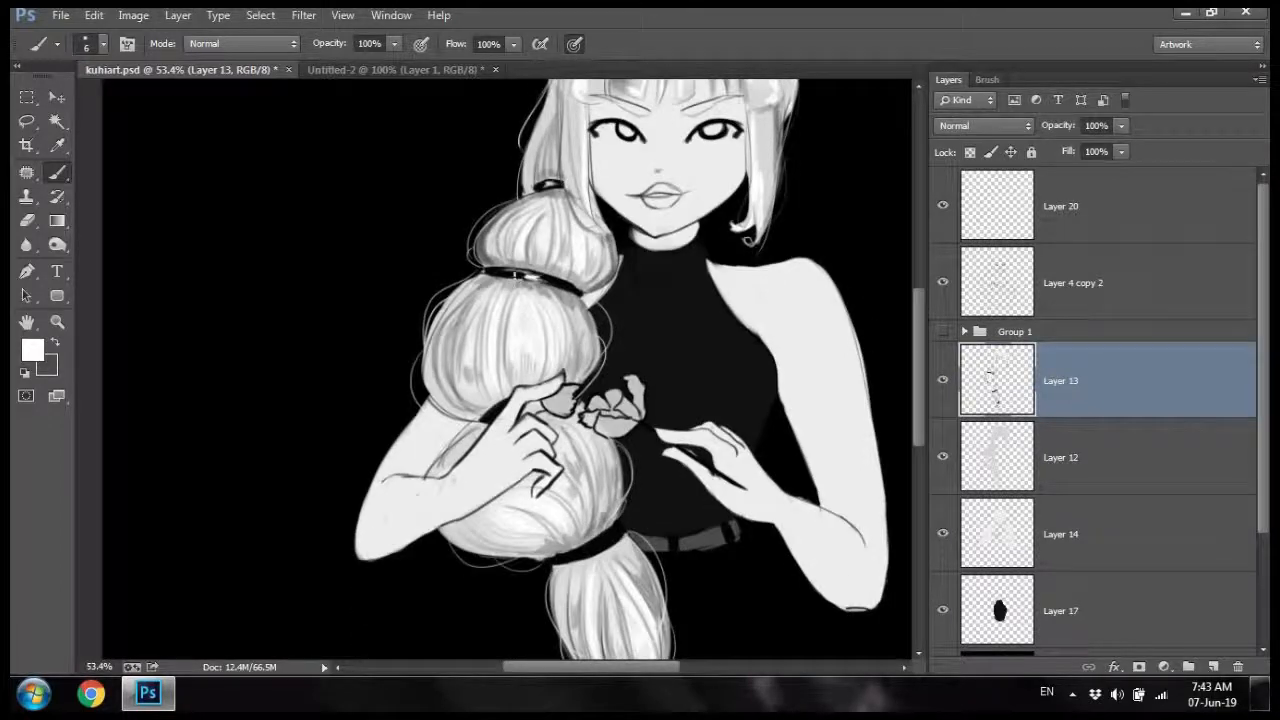
scroll(down, 3)
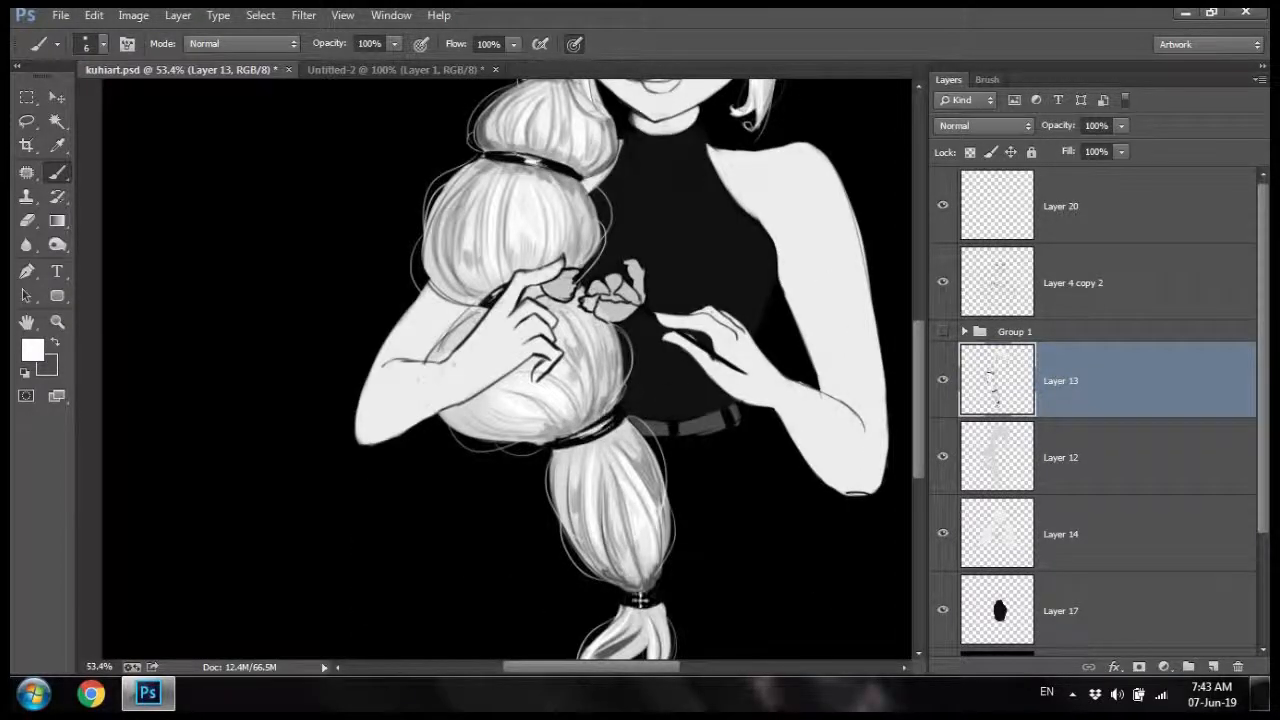
click(60, 14)
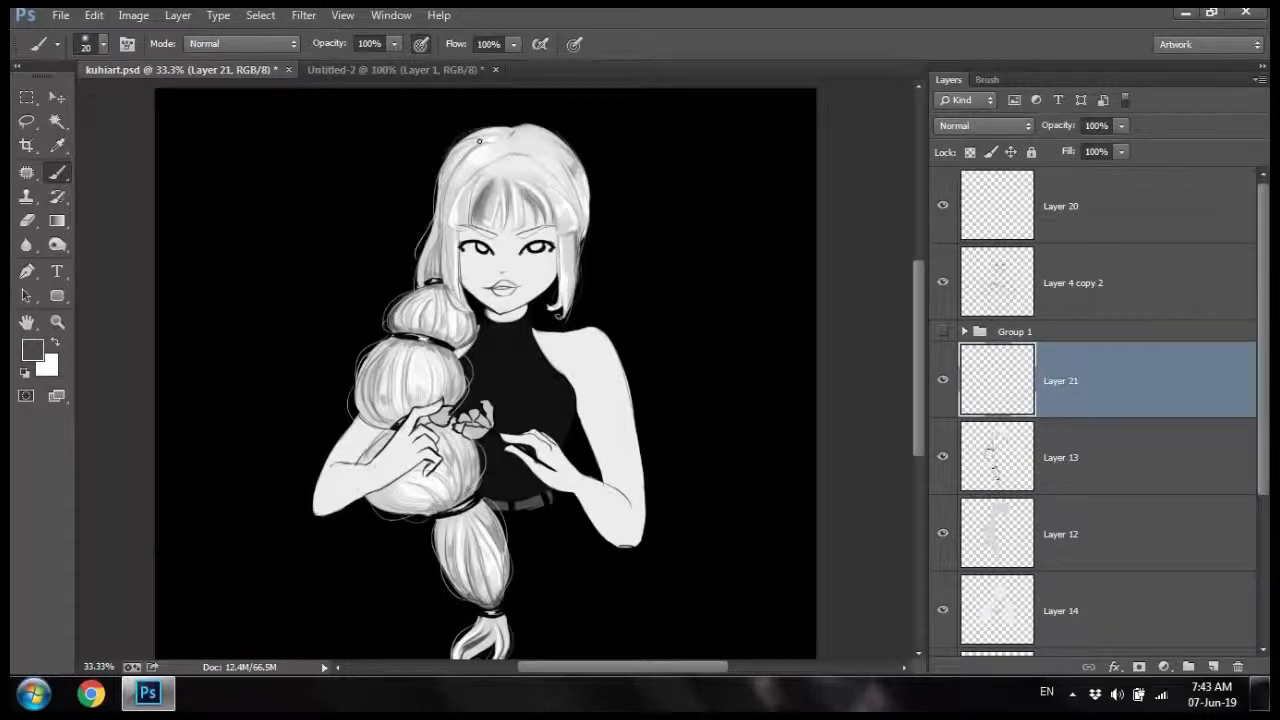
click(1060, 456)
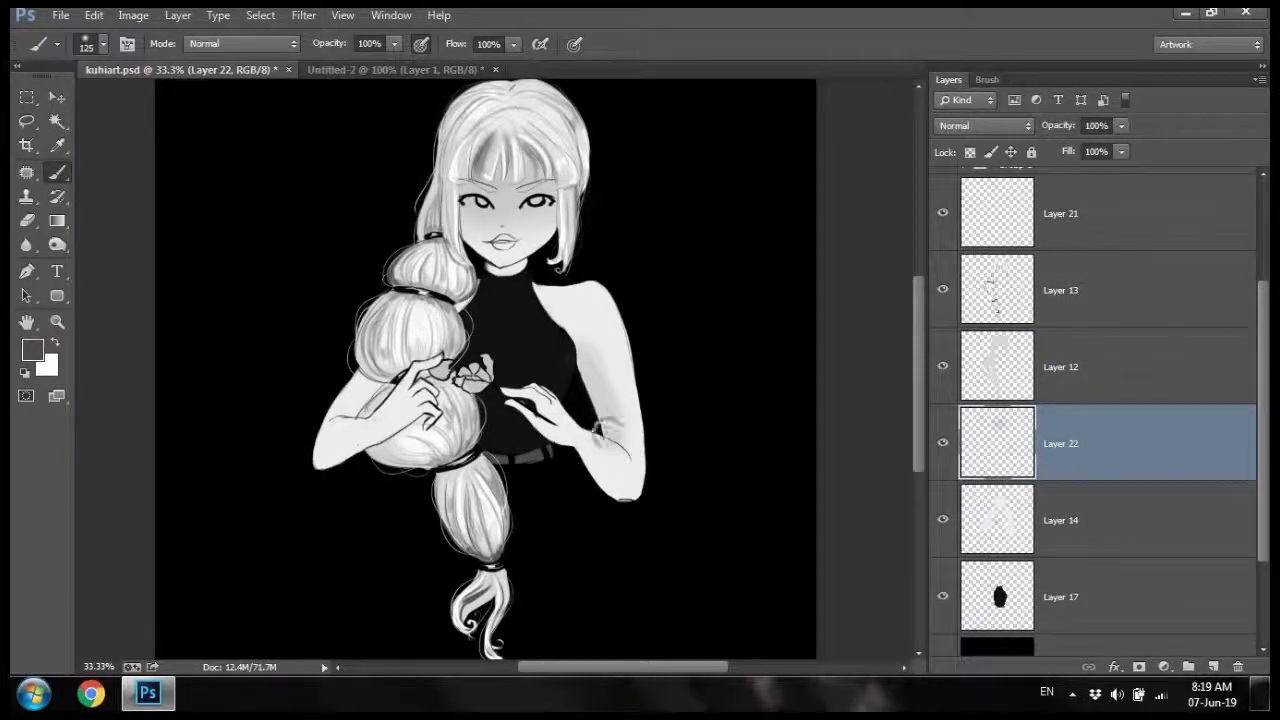
Step: Give Layer 24 a Color Overlay, paint white highlights along the bangs, then add empty Layer 25
click(636, 290)
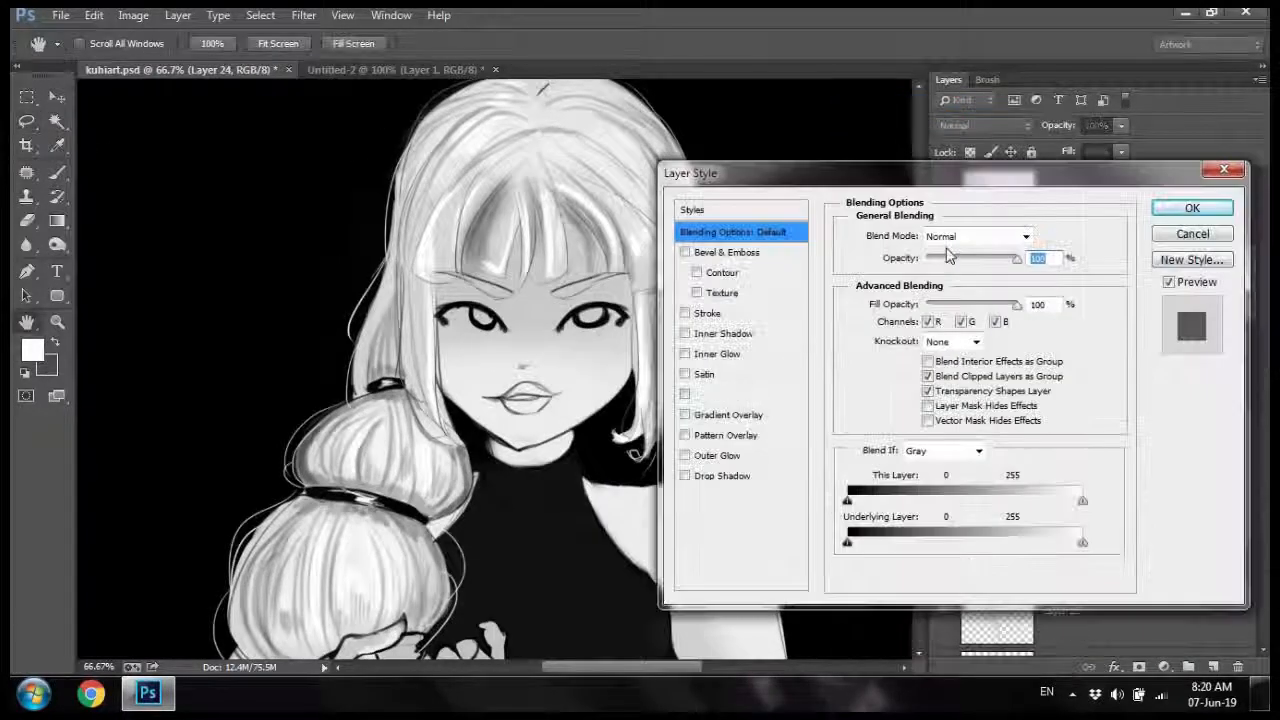
click(1192, 206)
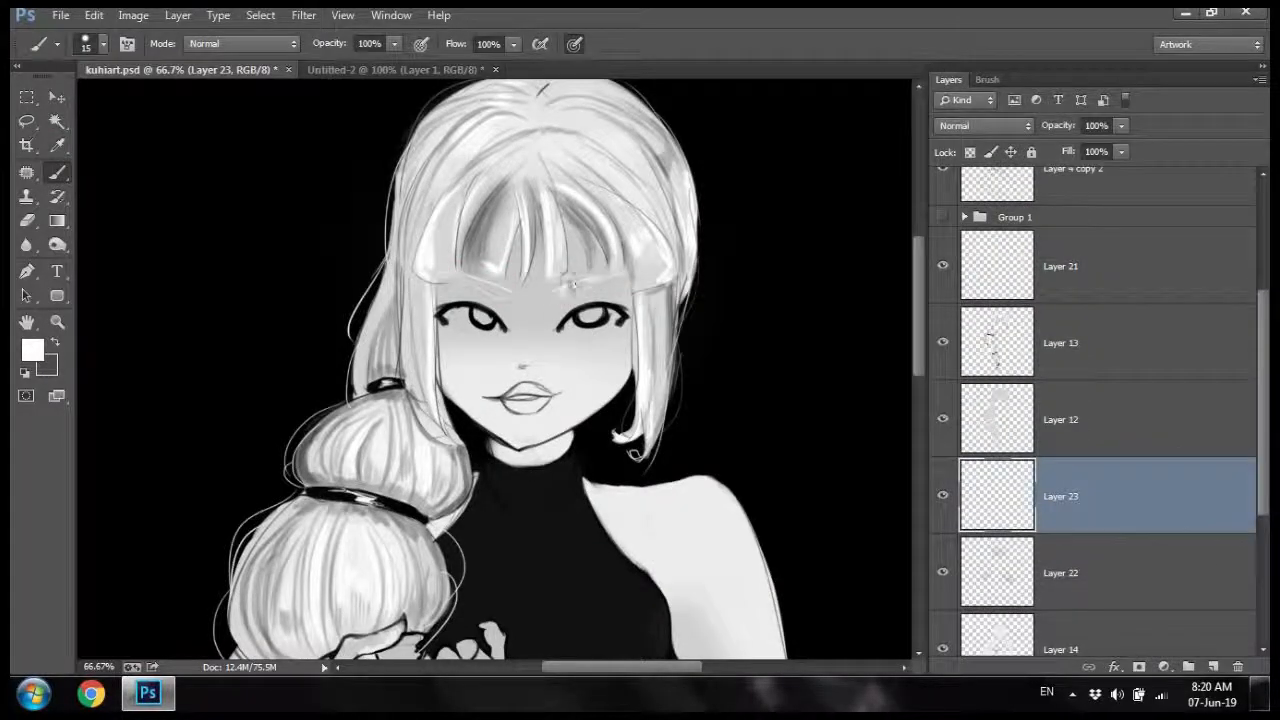
scroll(down, 3)
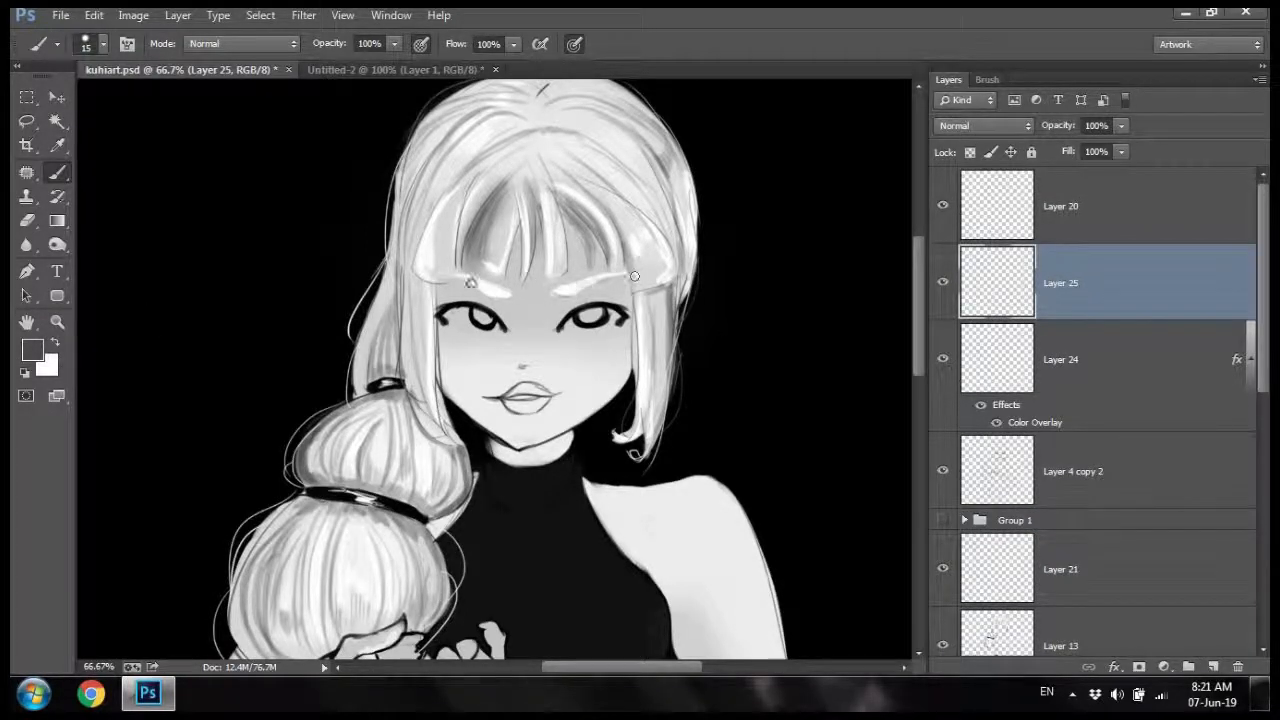
drag(470, 290, 630, 276)
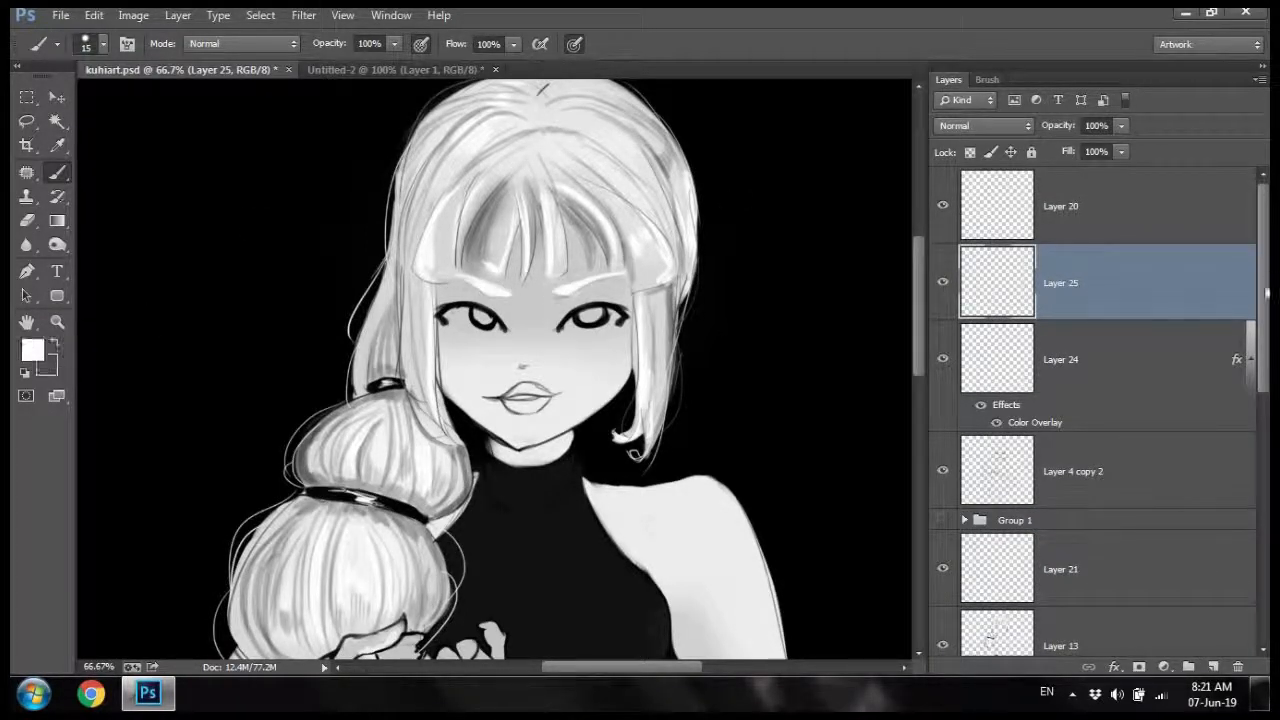
scroll(down, 3)
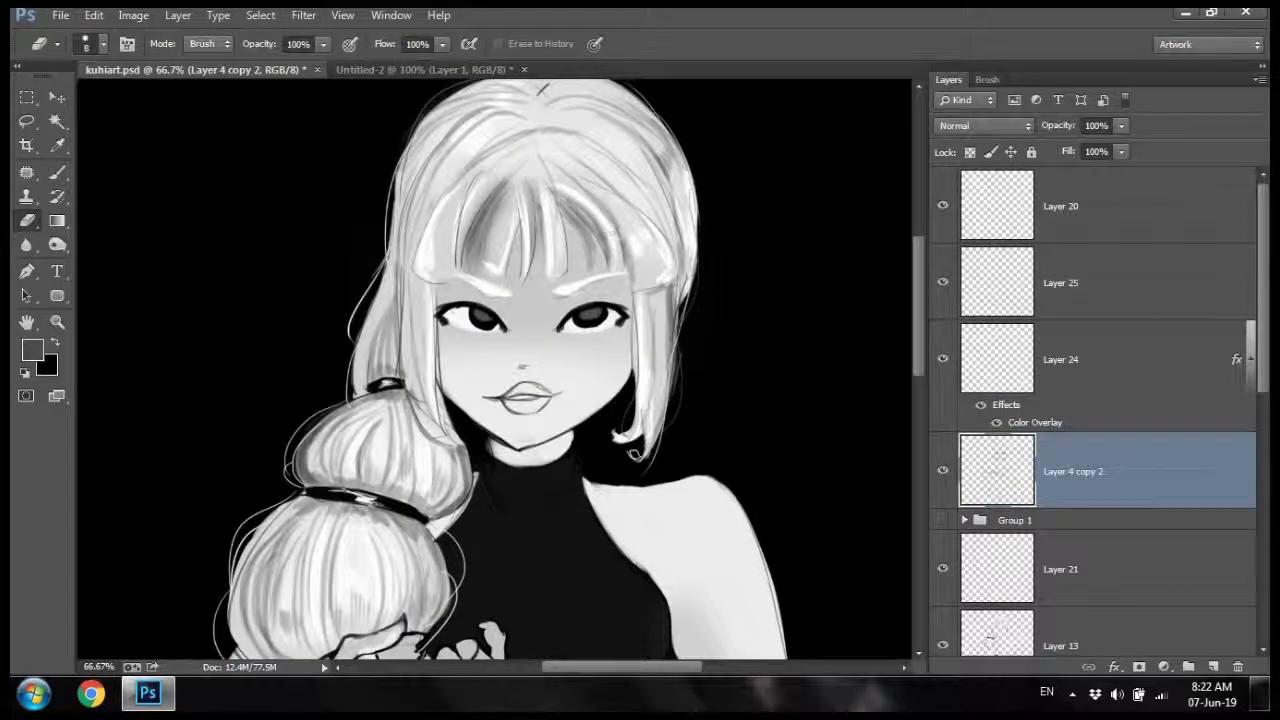
Step: Darken the shadows around the eyes and bangs, then paint the lips glossy black with a small highlight
click(1060, 282)
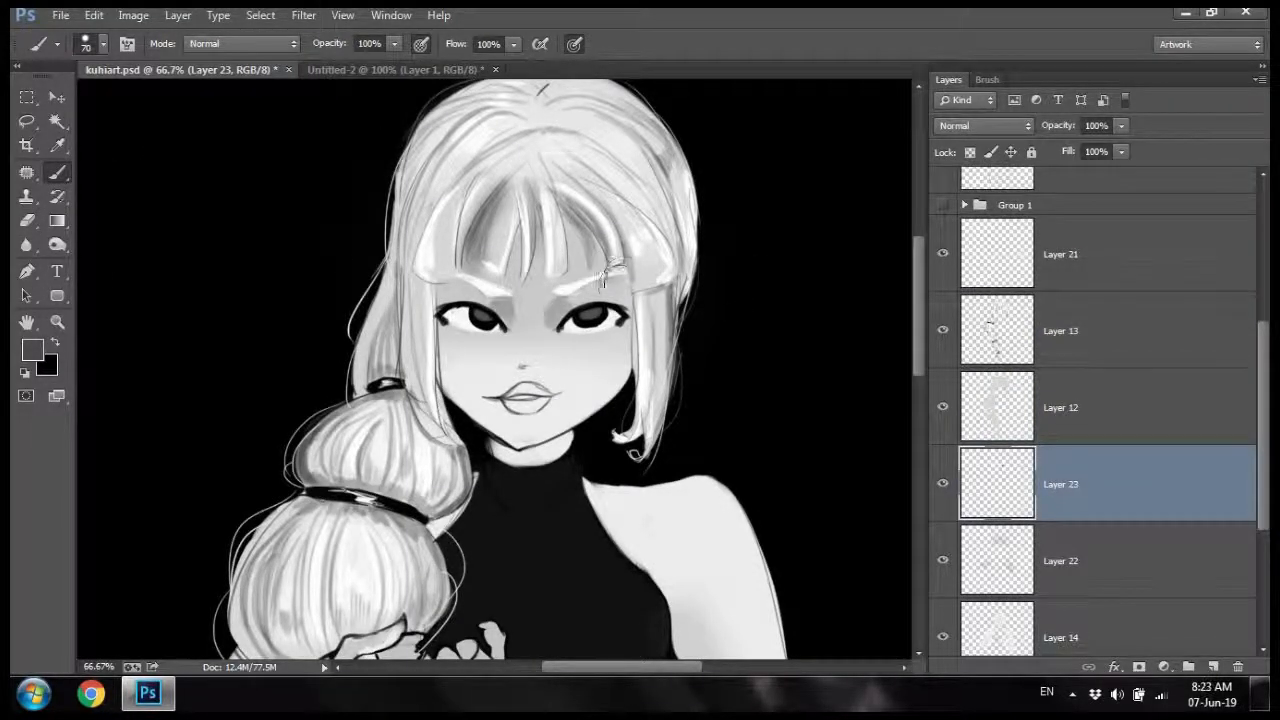
drag(600, 270, 620, 440)
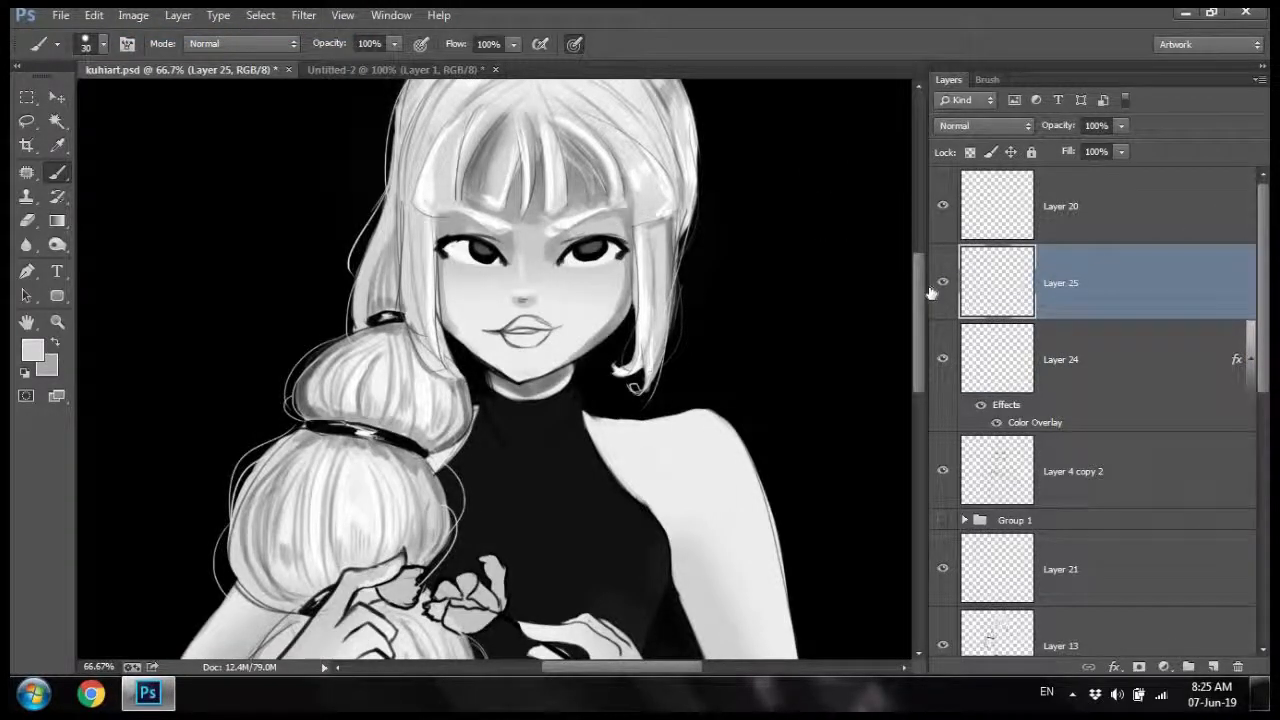
click(496, 230)
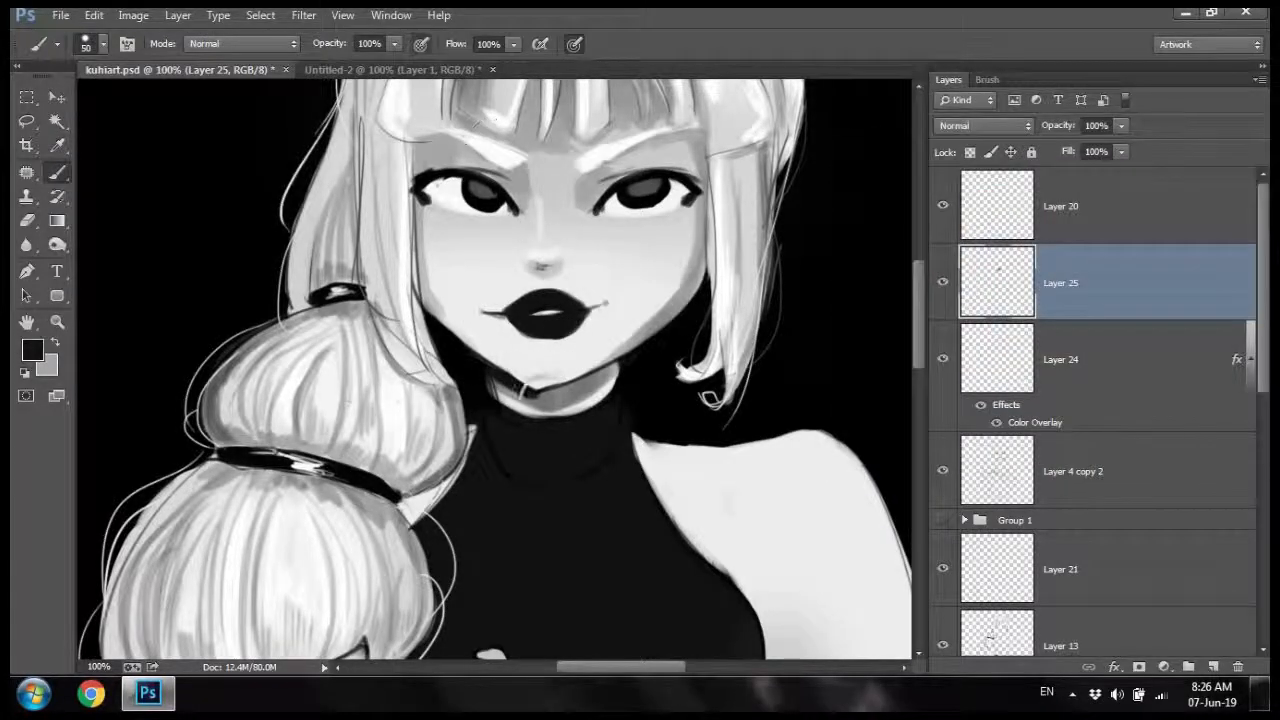
drag(596, 330, 596, 380)
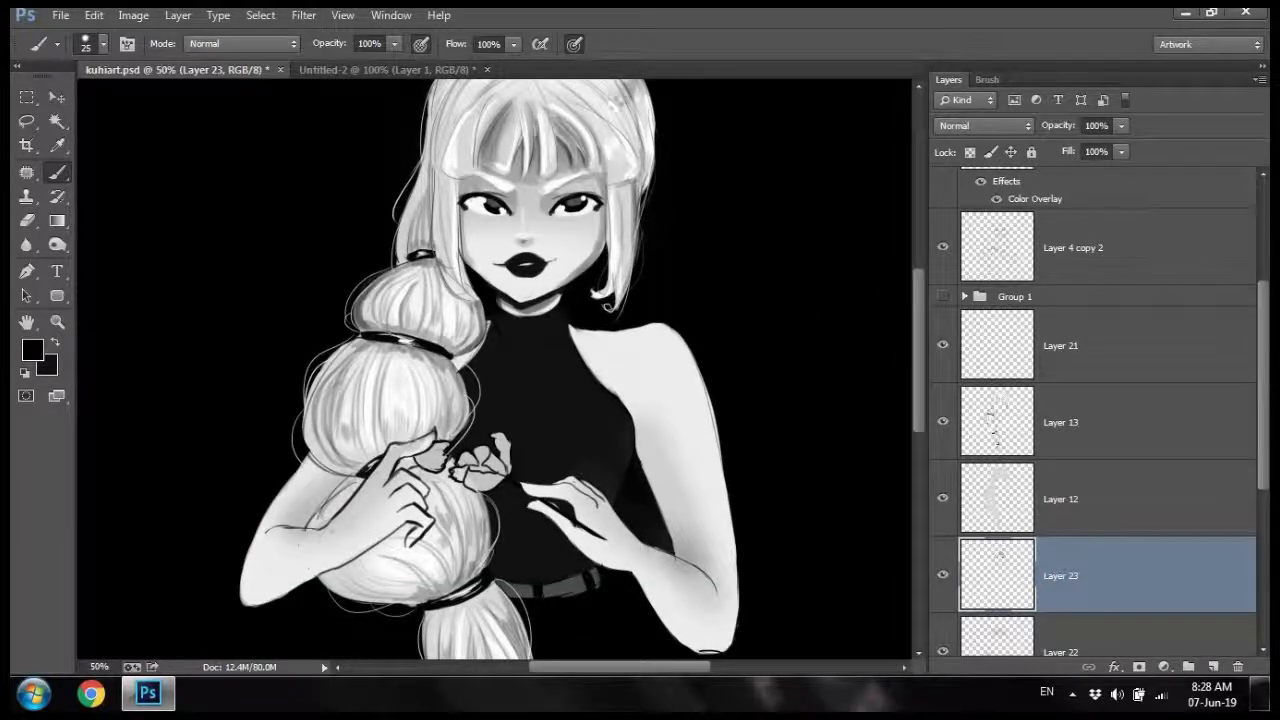
Step: Add Layer 26 over the skin selection and set a light gray foreground colour
click(1060, 420)
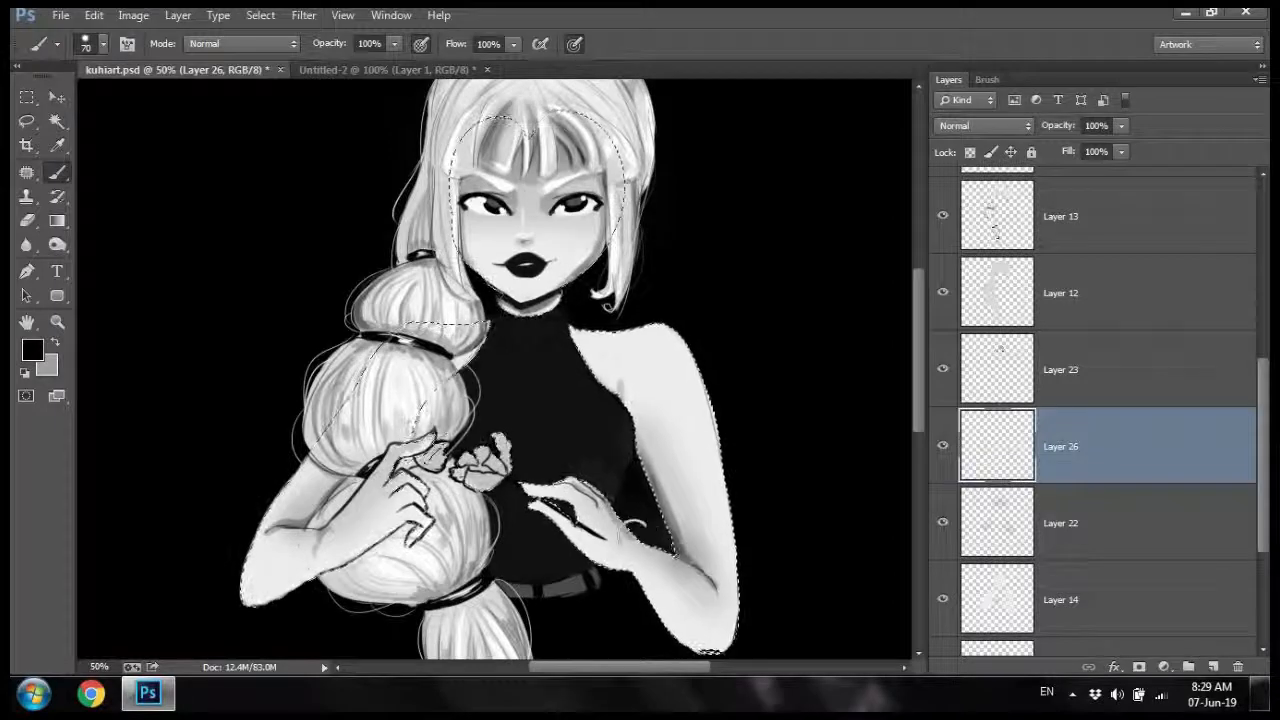
click(32, 348)
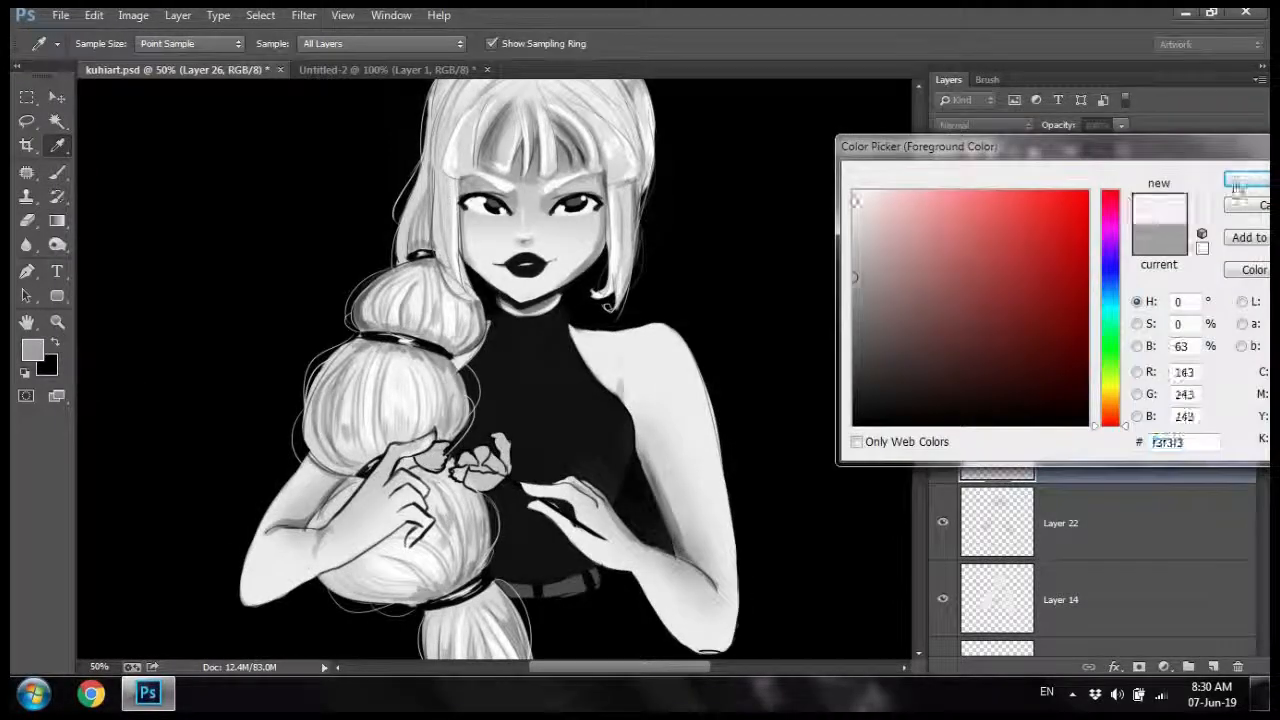
click(1240, 184)
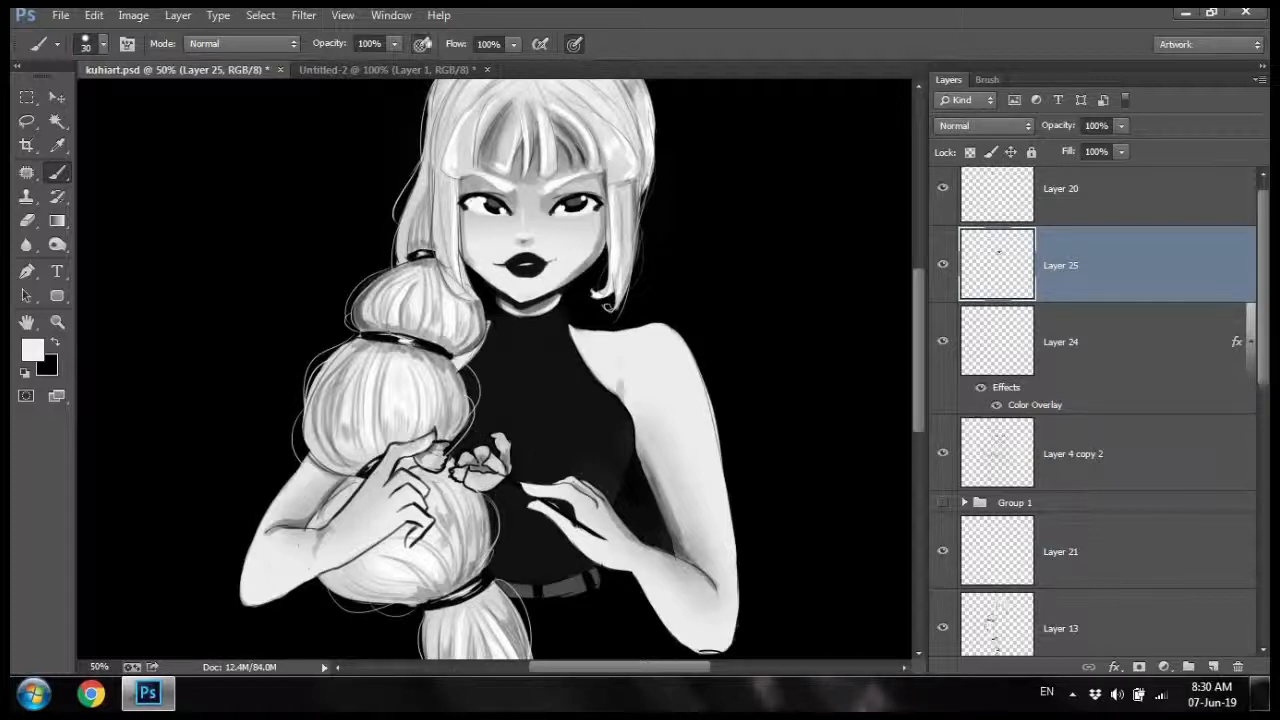
Step: Brush soft gray sheen highlights onto the turtleneck and draw a small rose emblem on the chest
click(60, 16)
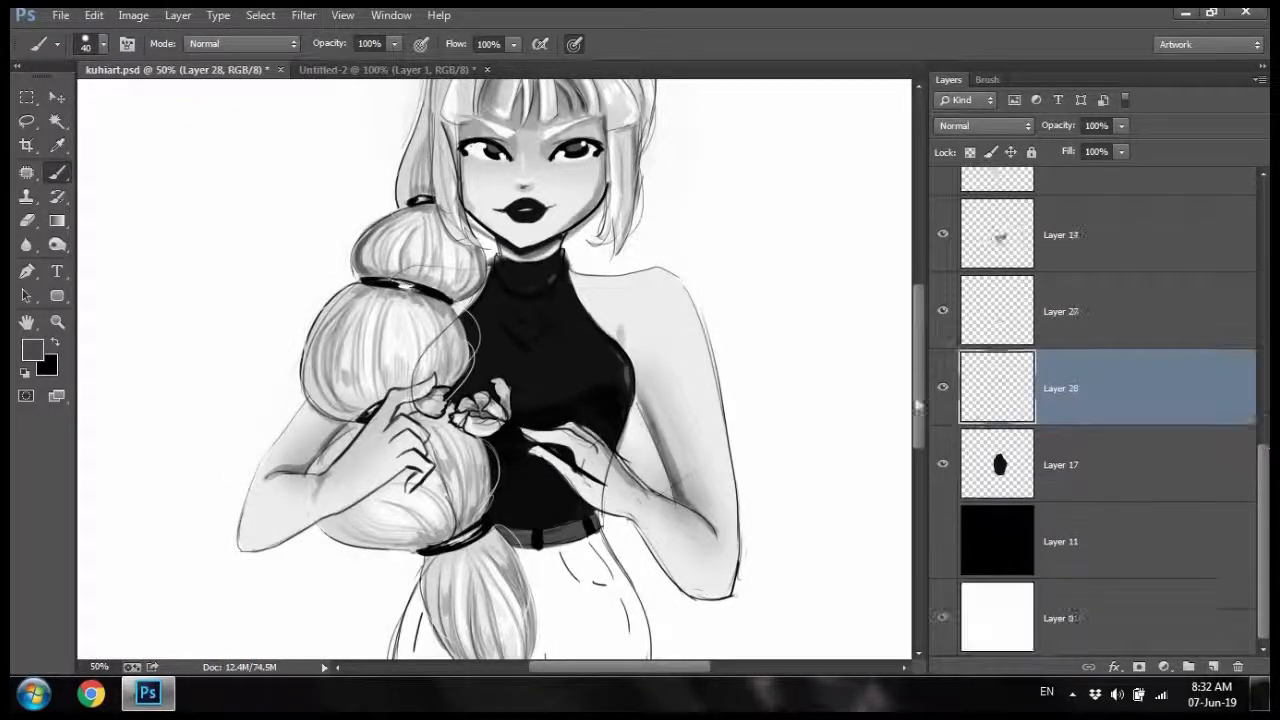
scroll(down, 3)
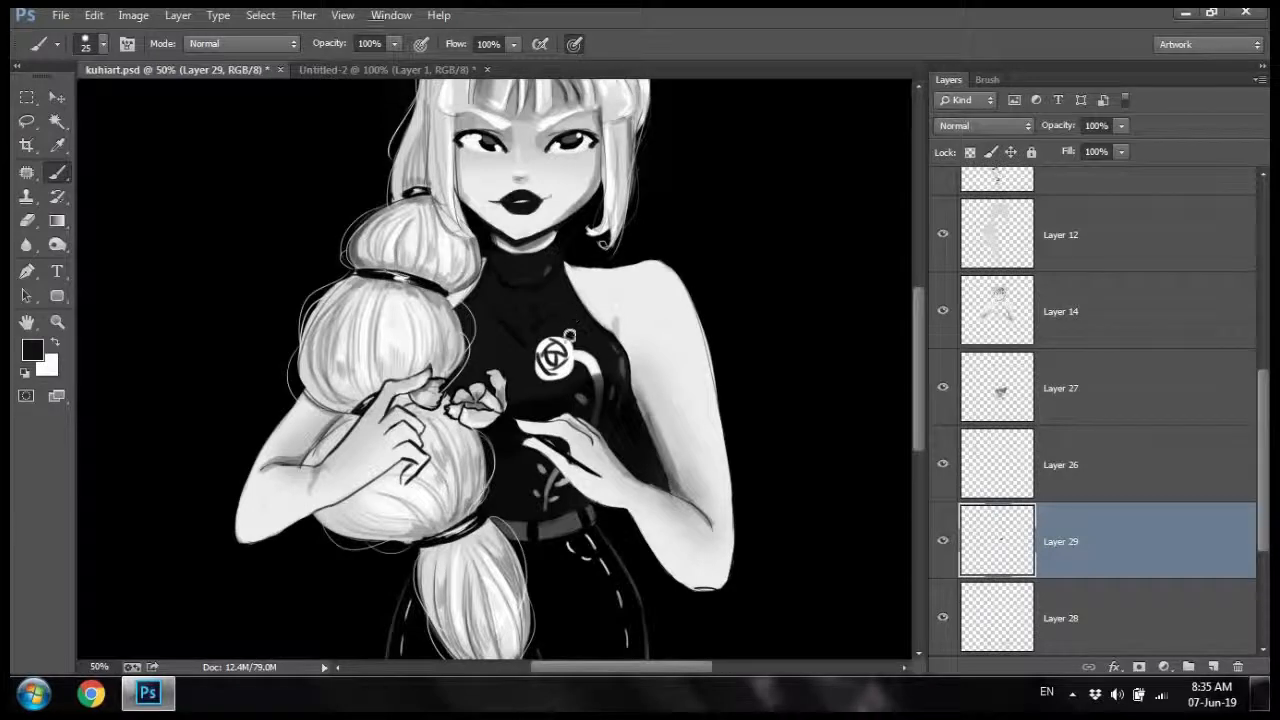
Step: Redraw the chest rose on Layer 29 into detailed white petals with the eraser and brush
click(32, 348)
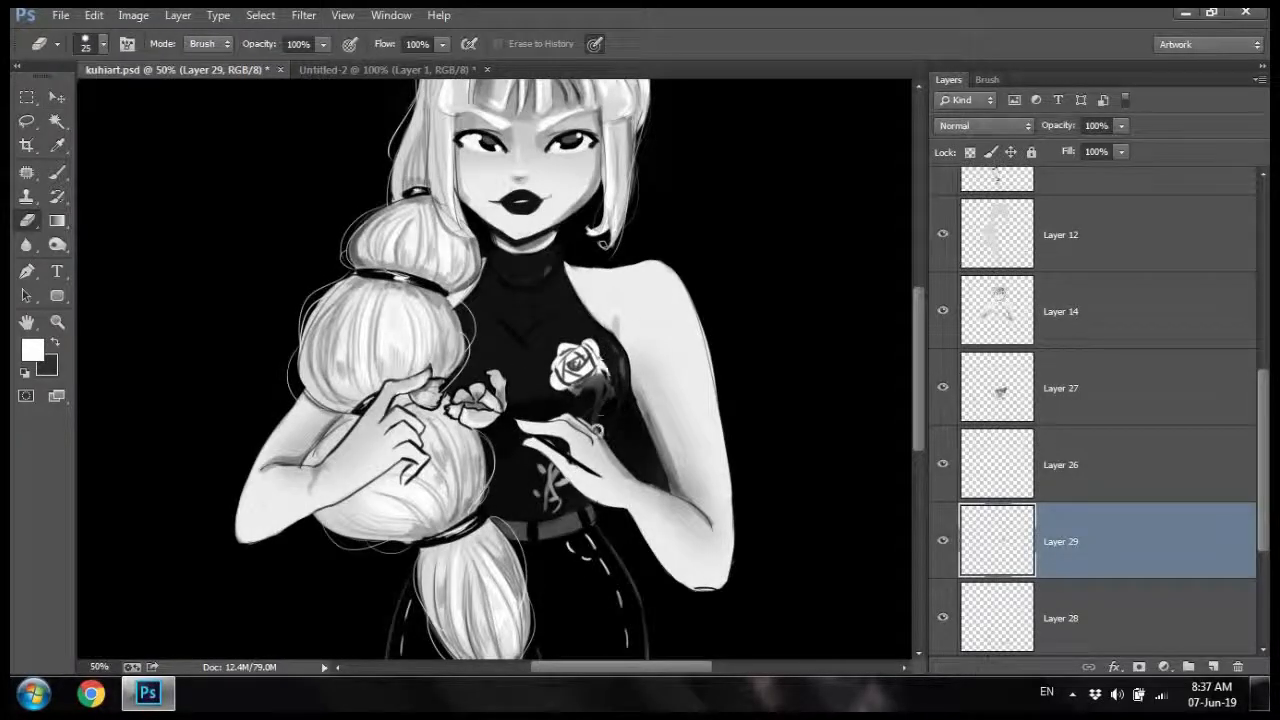
click(56, 172)
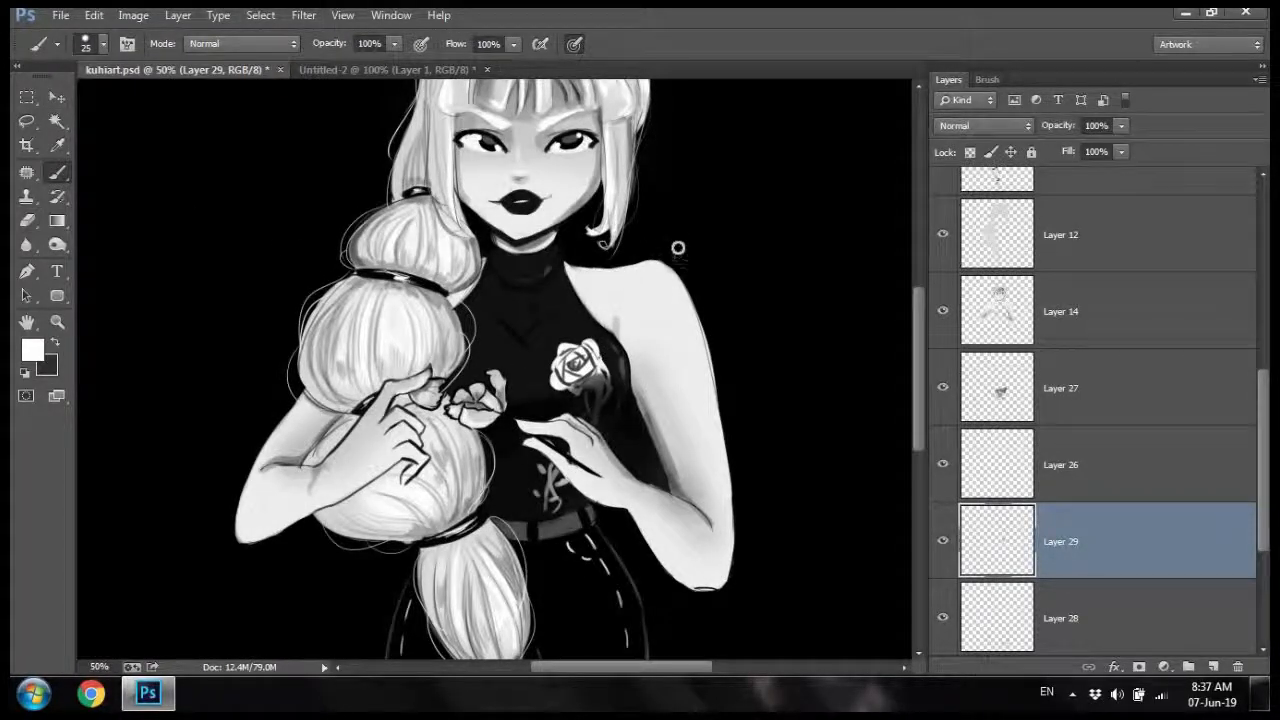